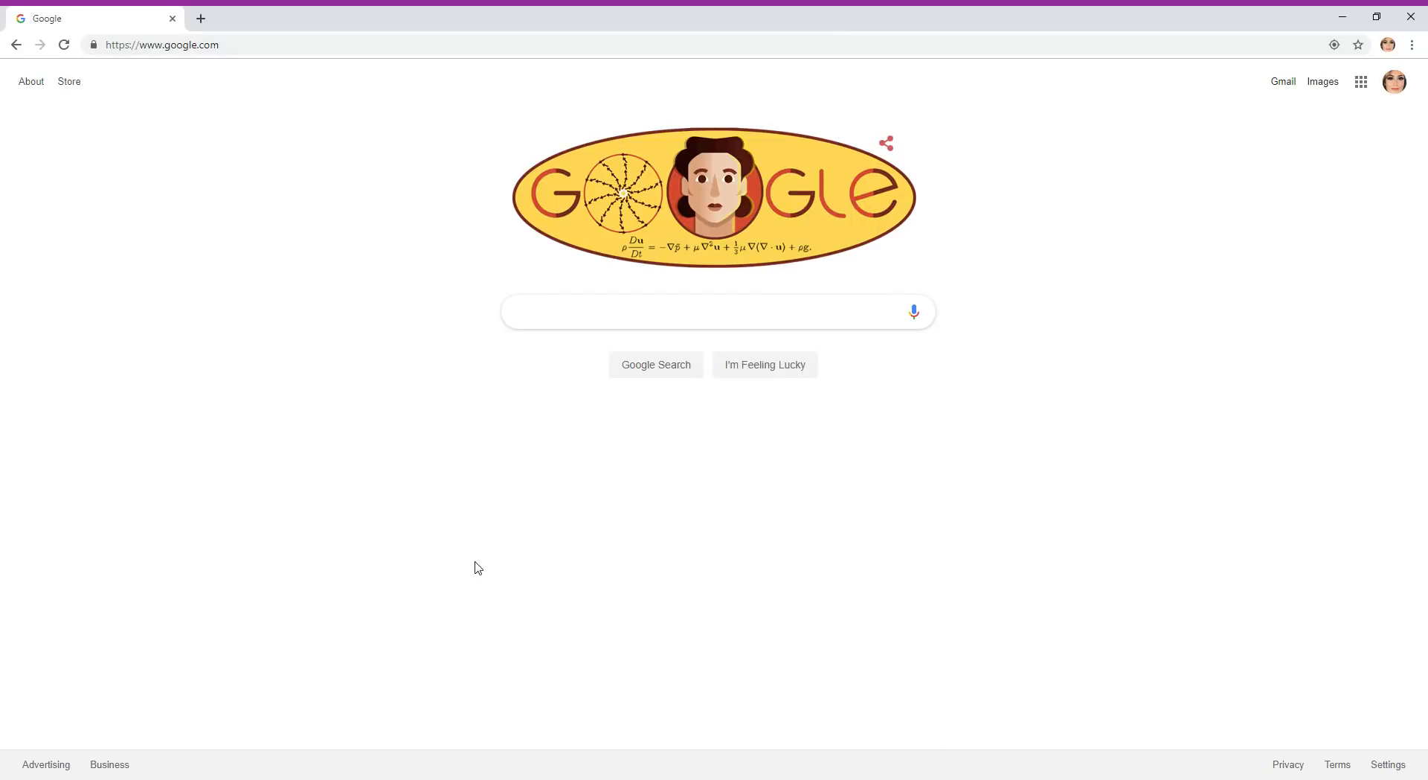
mouse_move(330, 293)
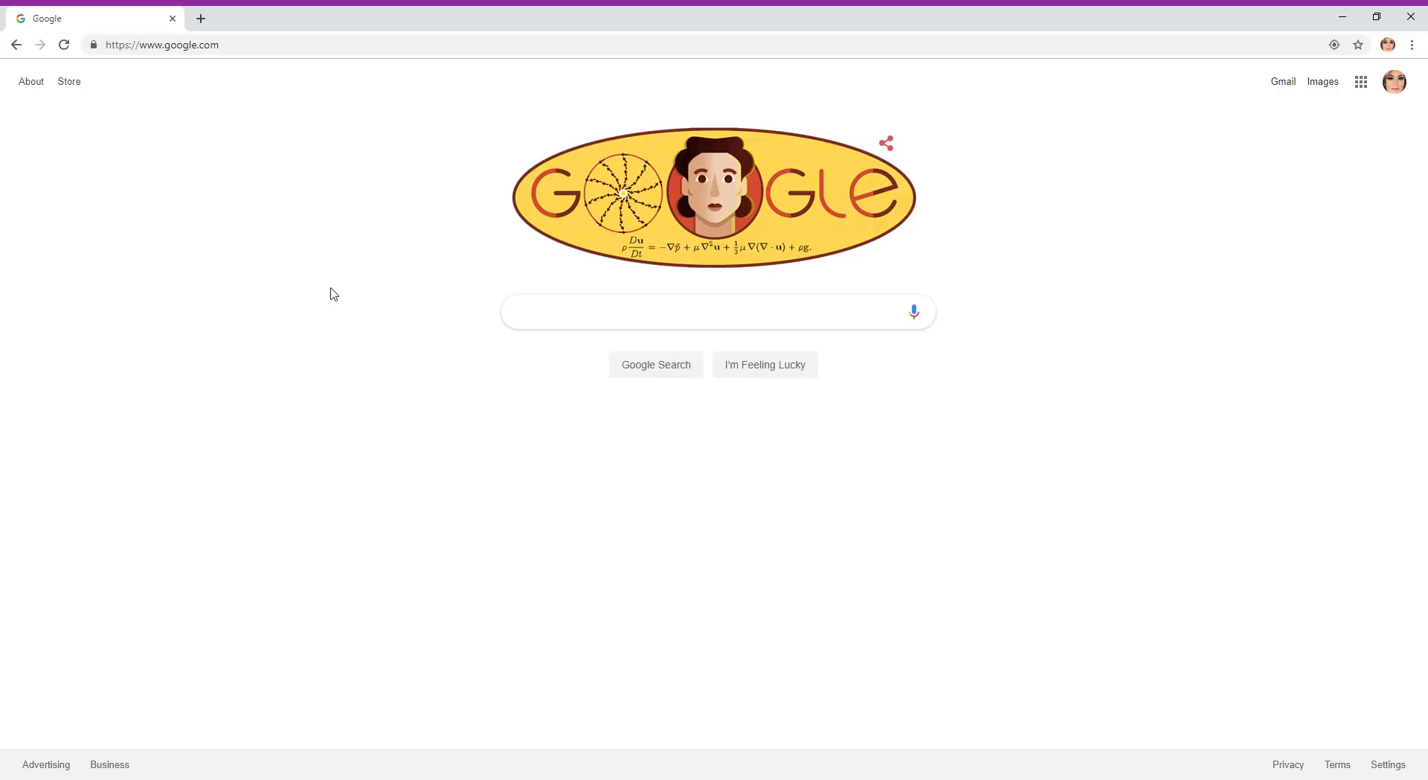
Search Google for 'sketchpad' and choose the 'sketchpad 5.1' suggestion
left_click(718, 310)
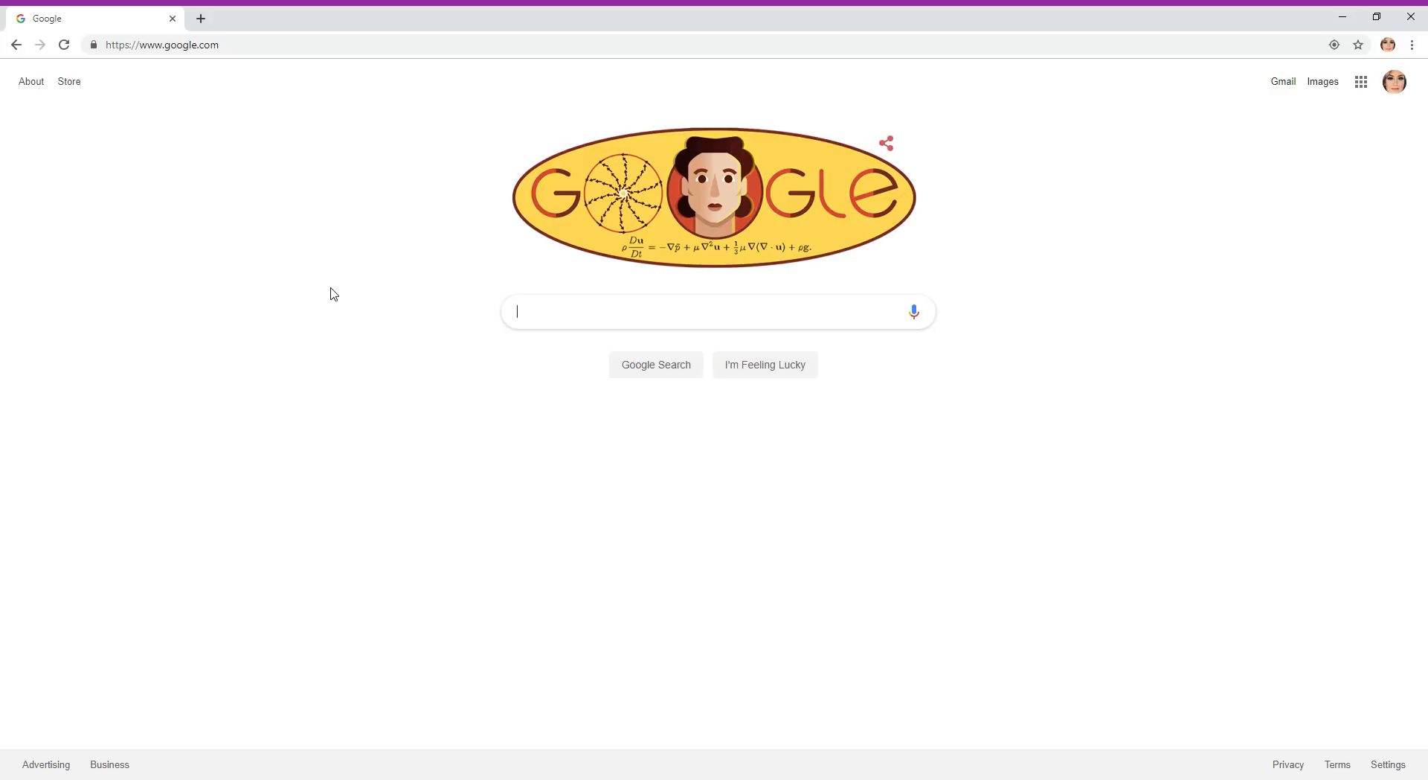
mouse_move(592, 330)
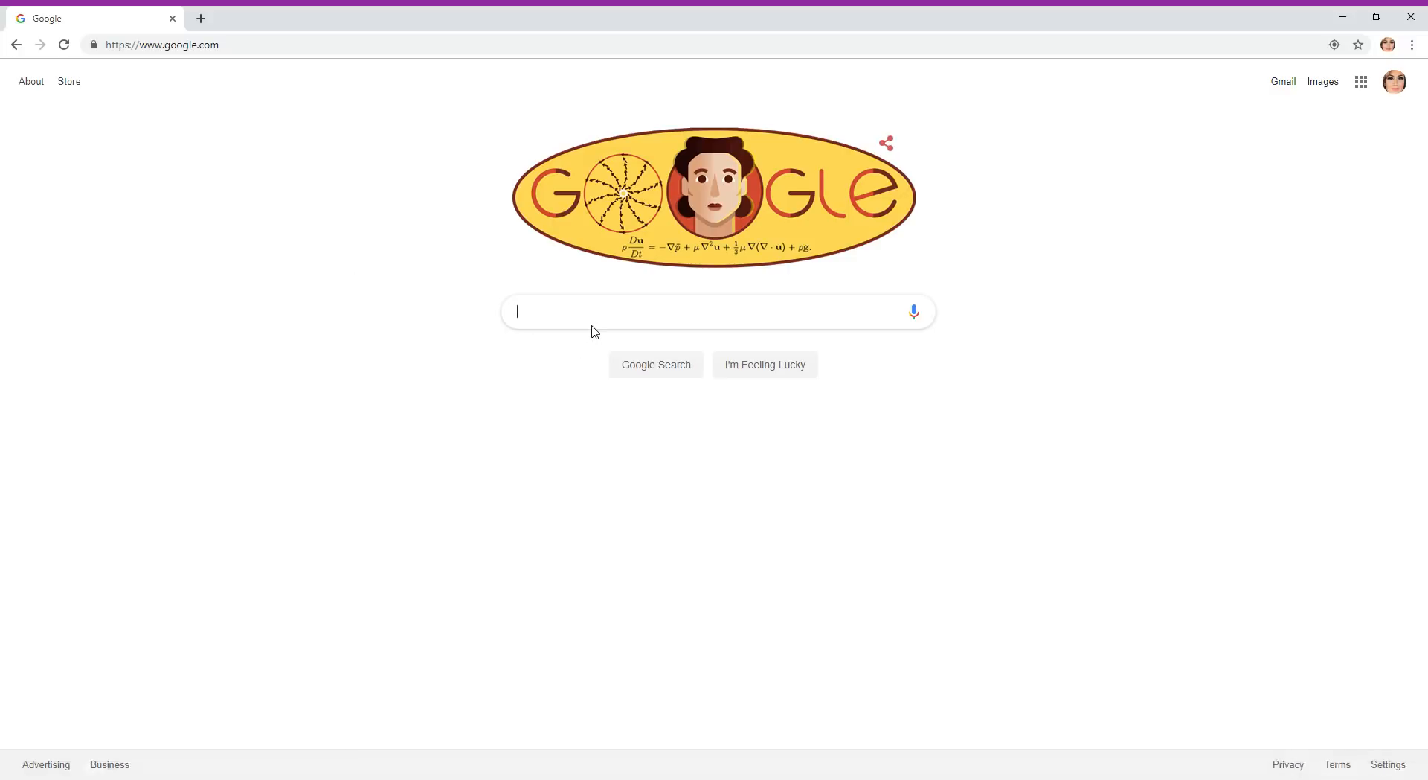
type("sketc")
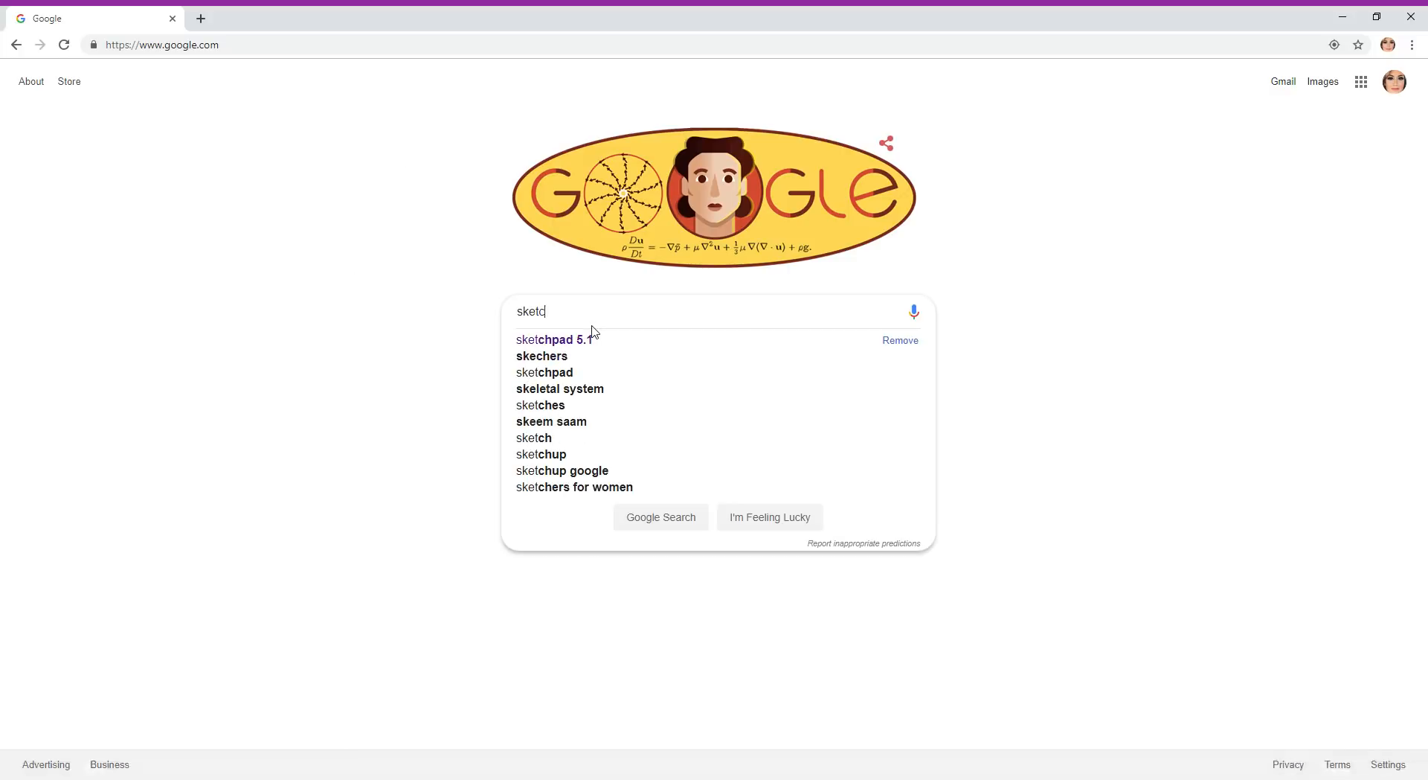
type("hpad")
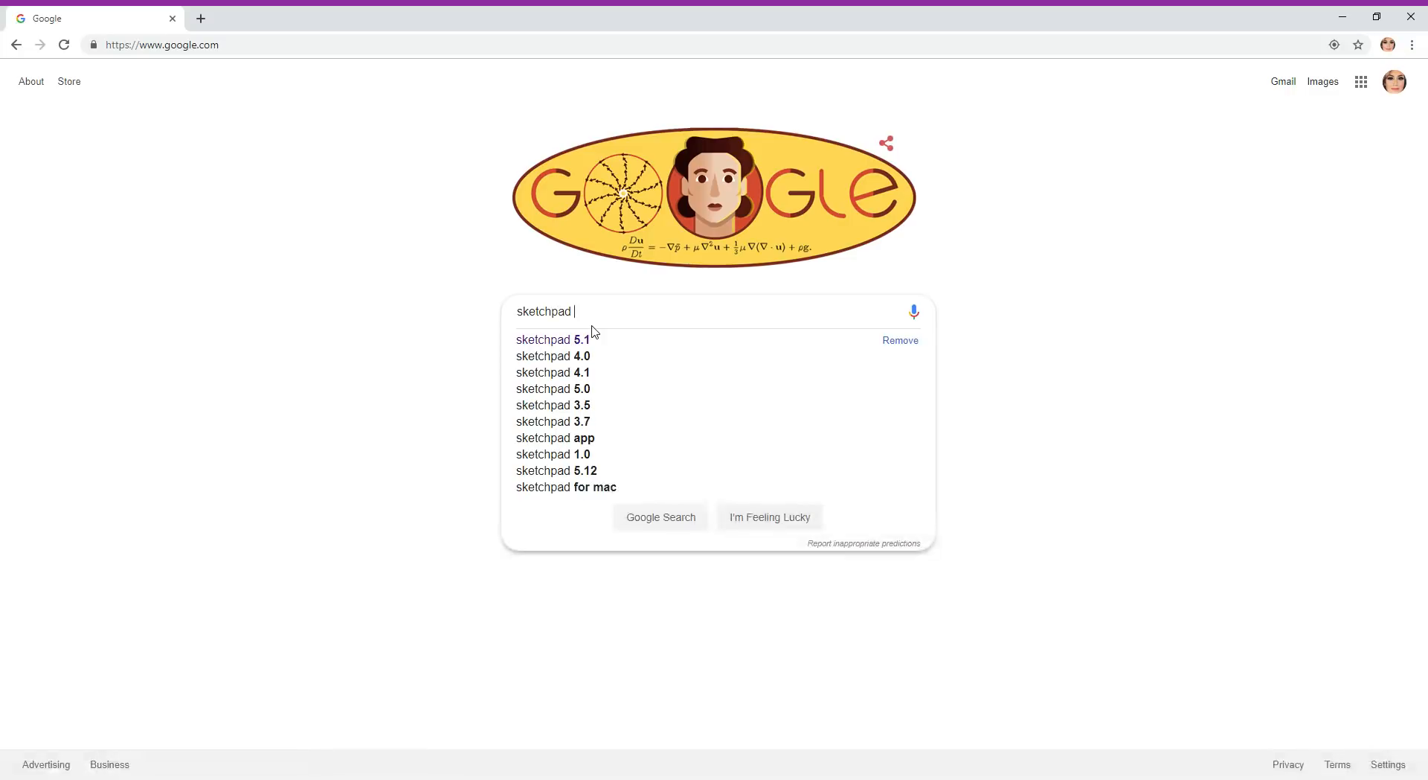
left_click(552, 339)
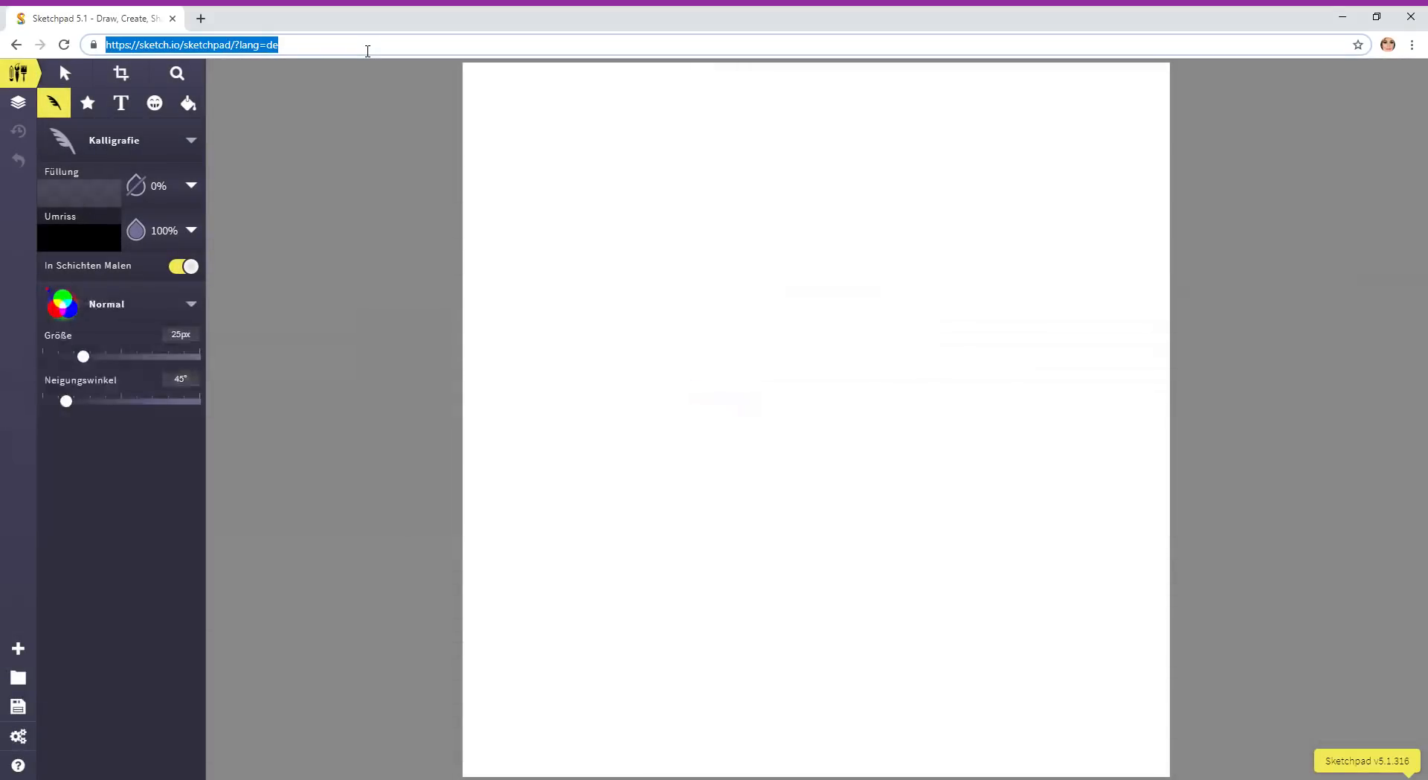
Load the English Sketchpad from the sketch.io/sketchpad/en/ address
type("skethc")
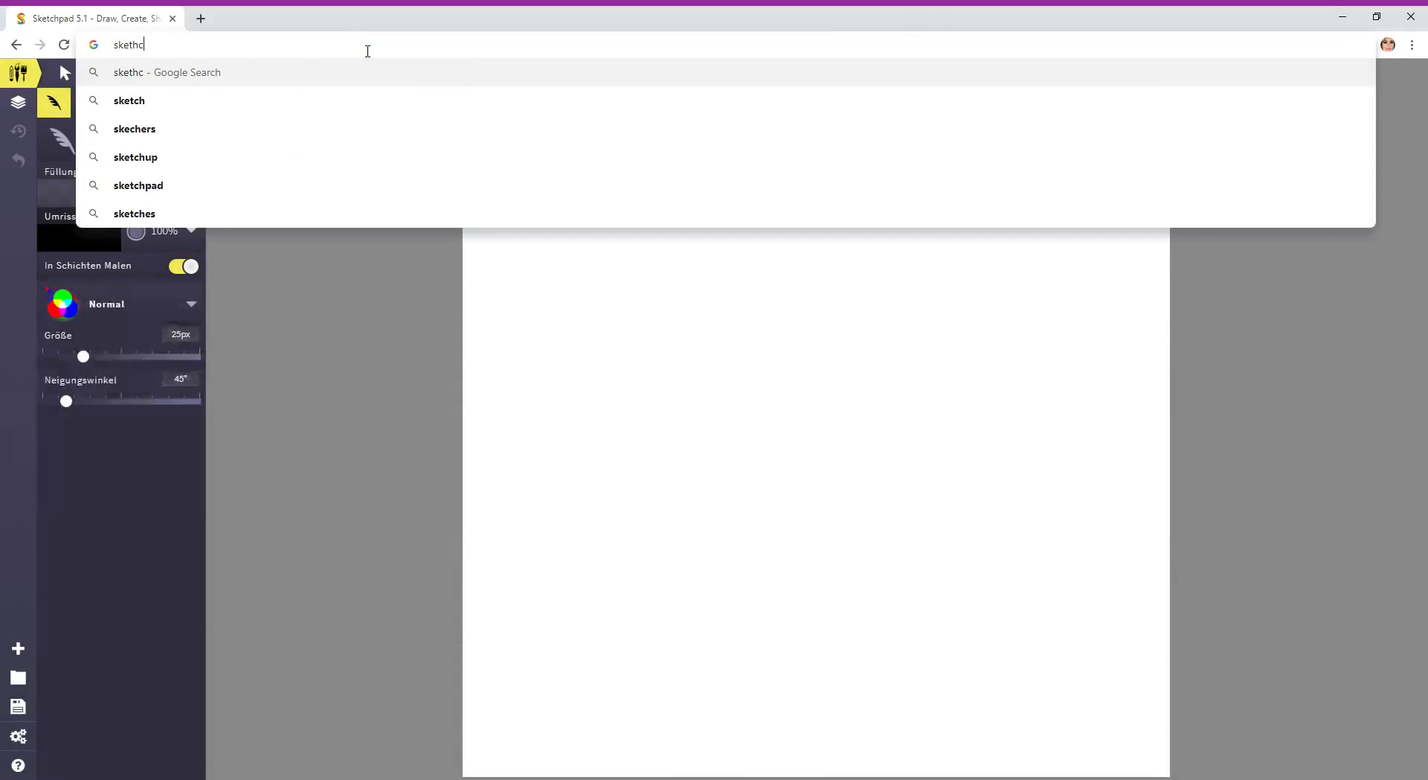
type("sketch.io")
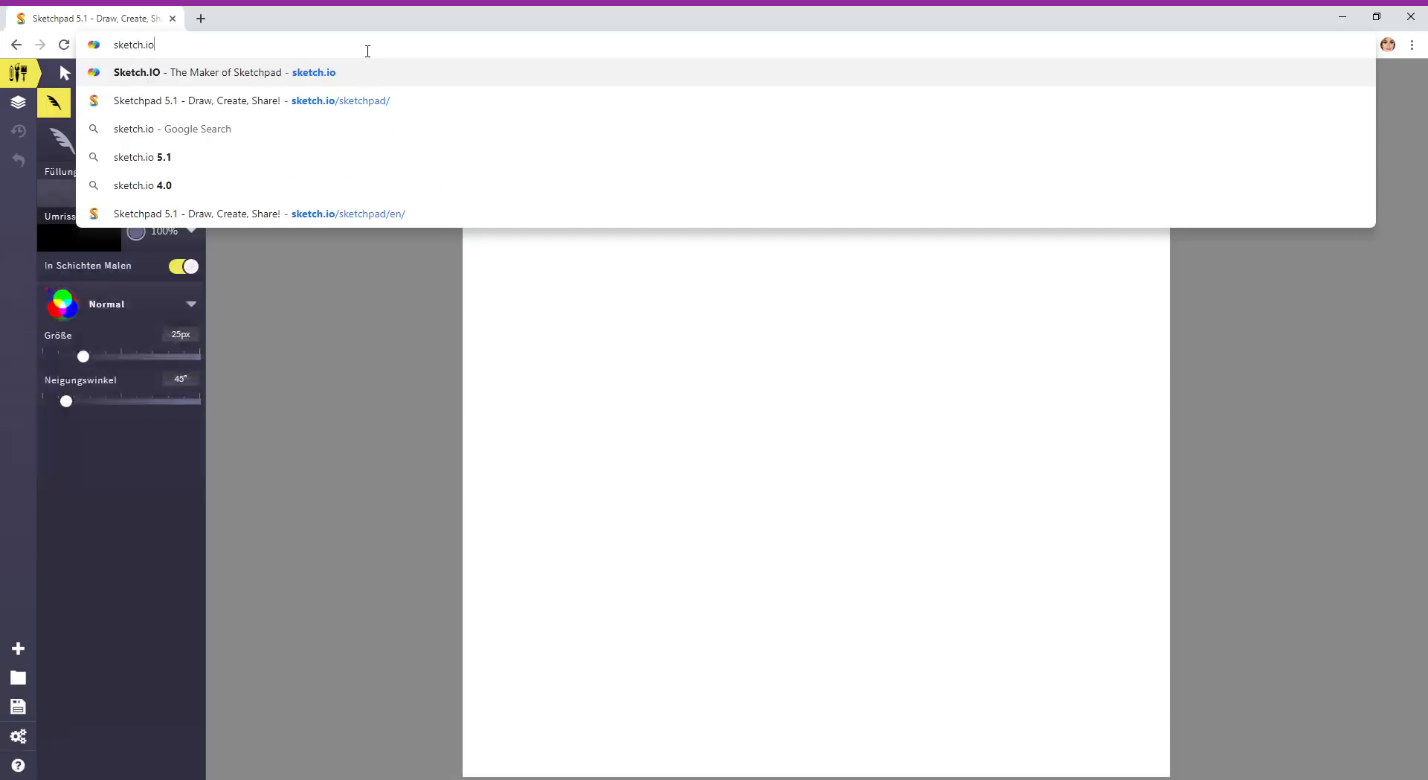
left_click(199, 72)
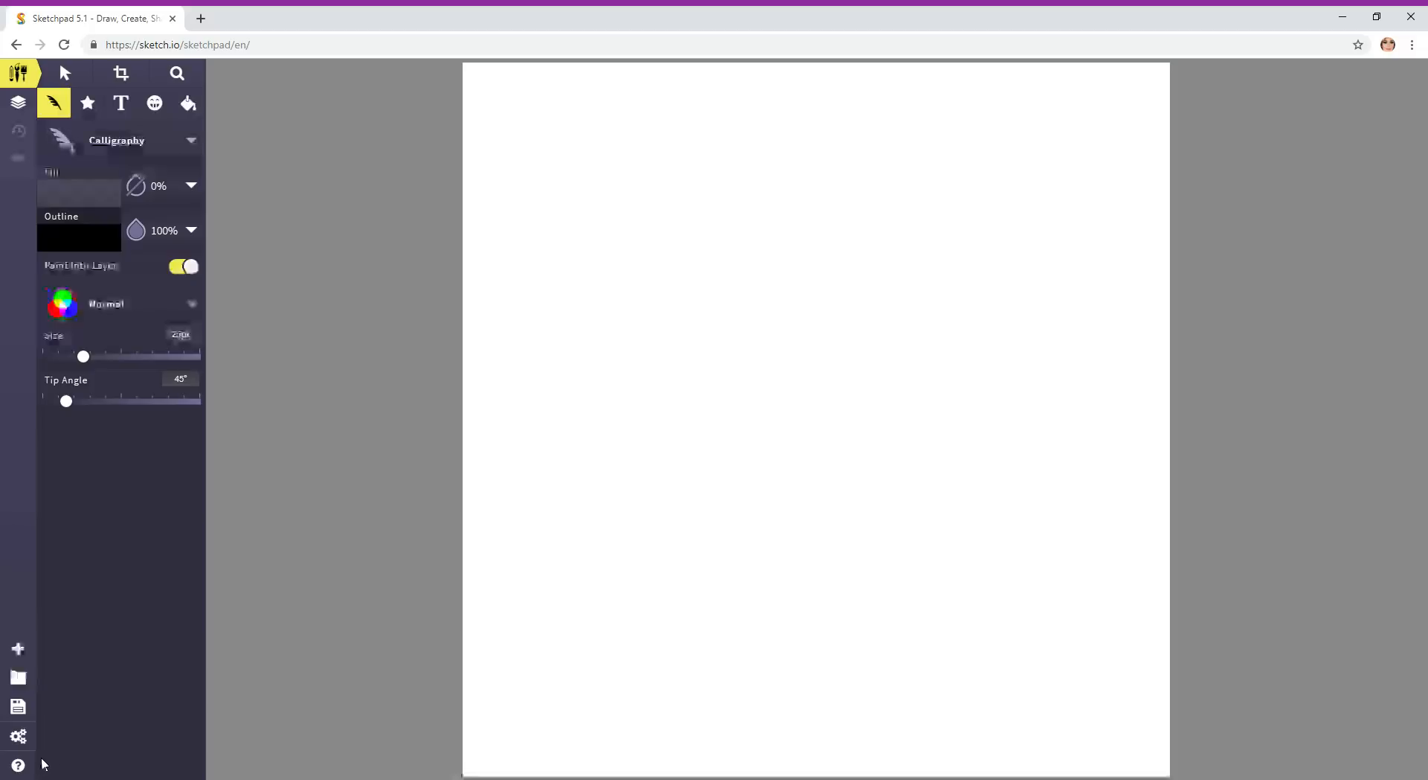
mouse_move(16, 763)
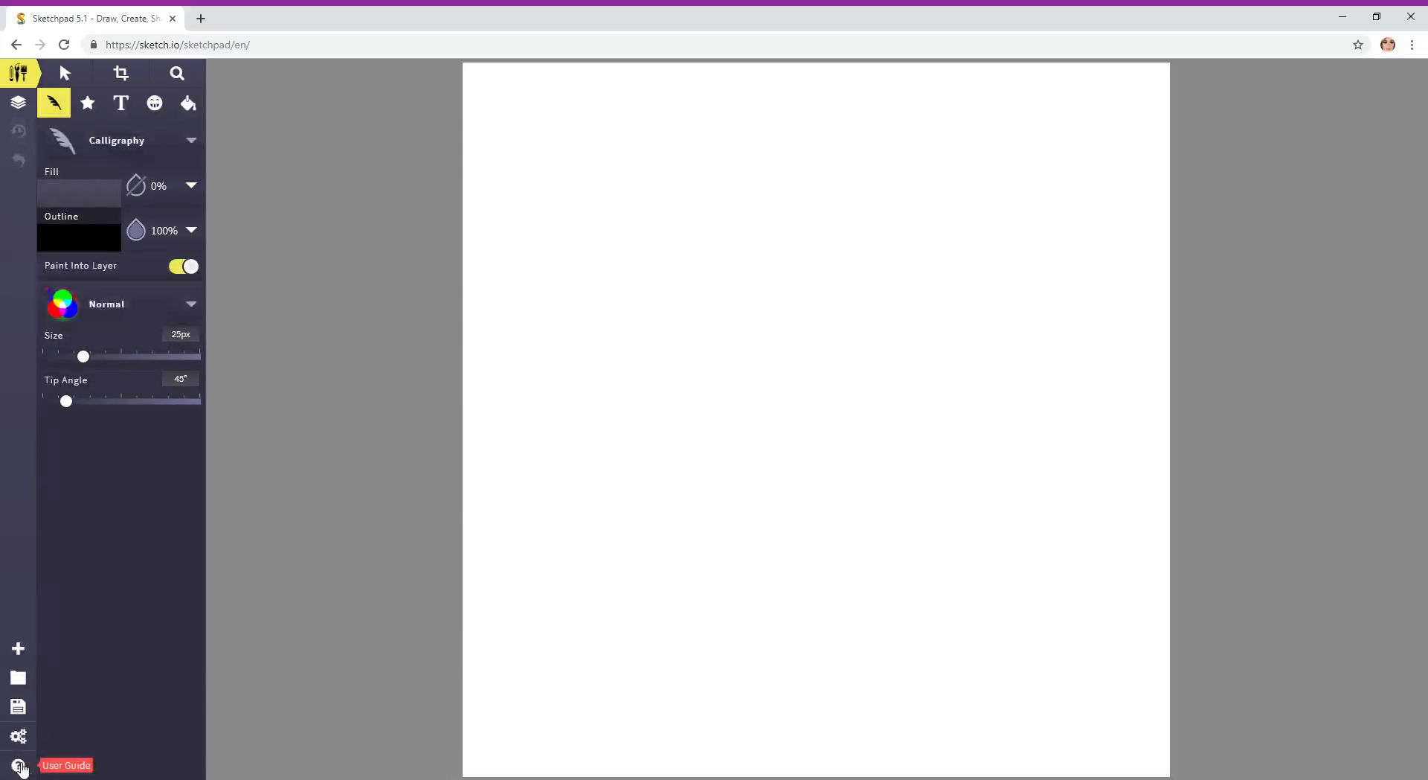
Open the User Guide and scroll to the Tools > Brushes page
left_click(18, 763)
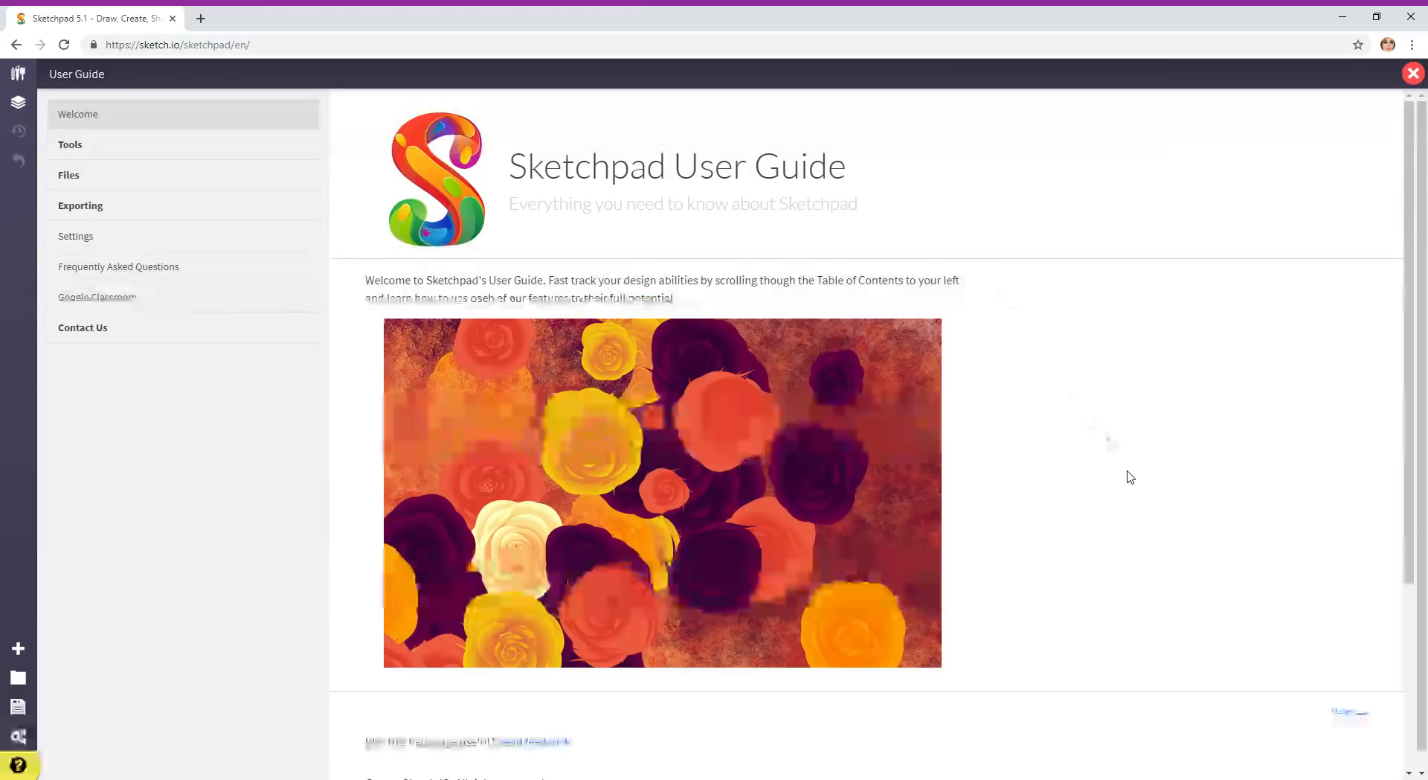
scroll("down", 3)
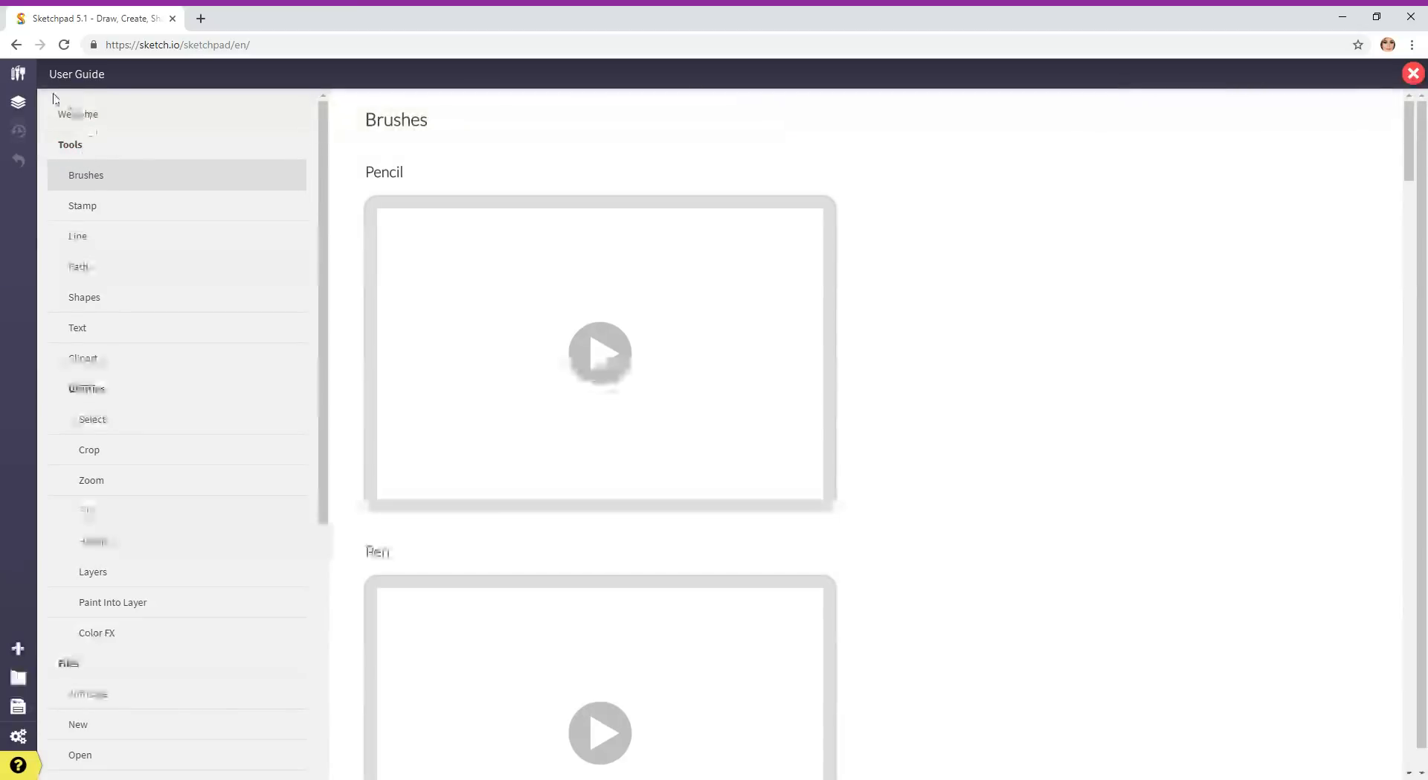
Close the guide, view the brush type list, then reopen the User Guide at Welcome
left_click(1412, 74)
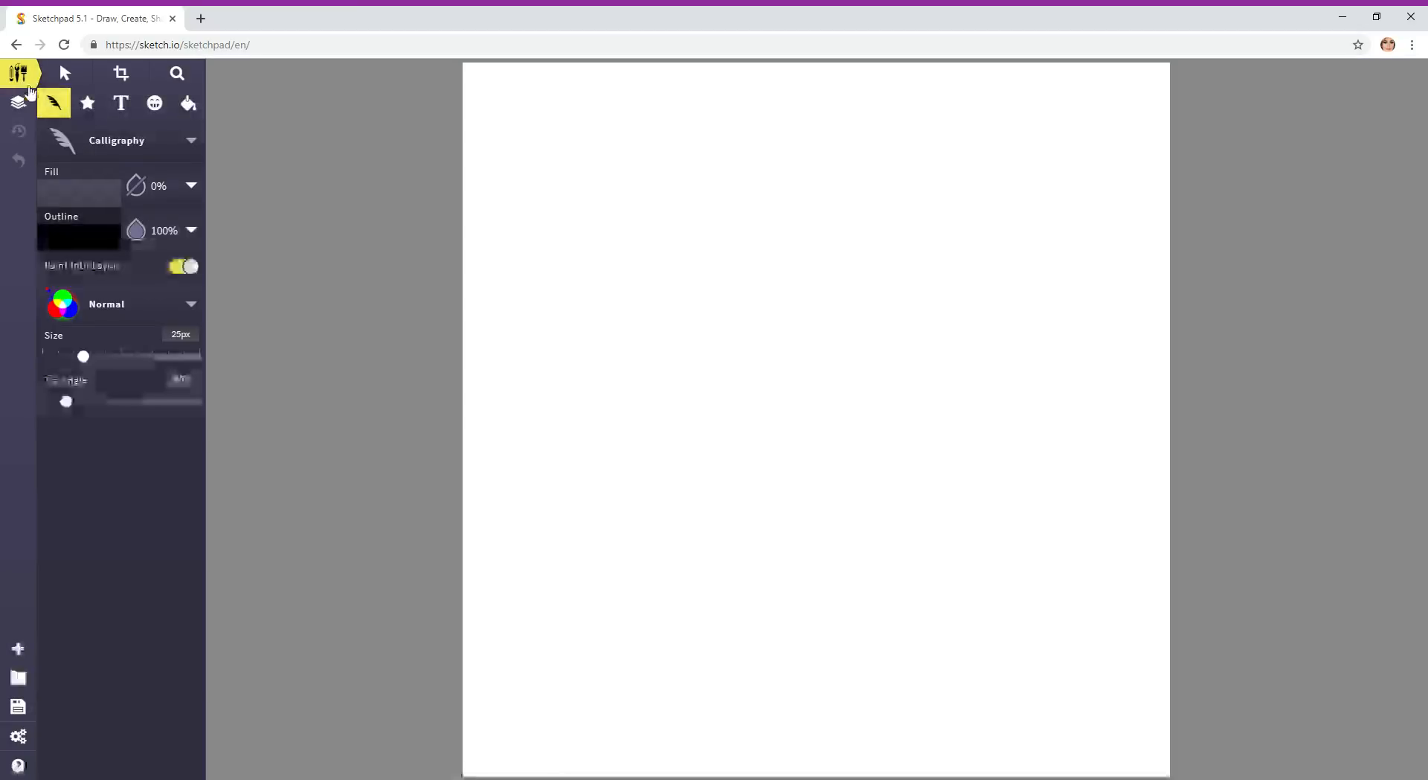
mouse_move(53, 105)
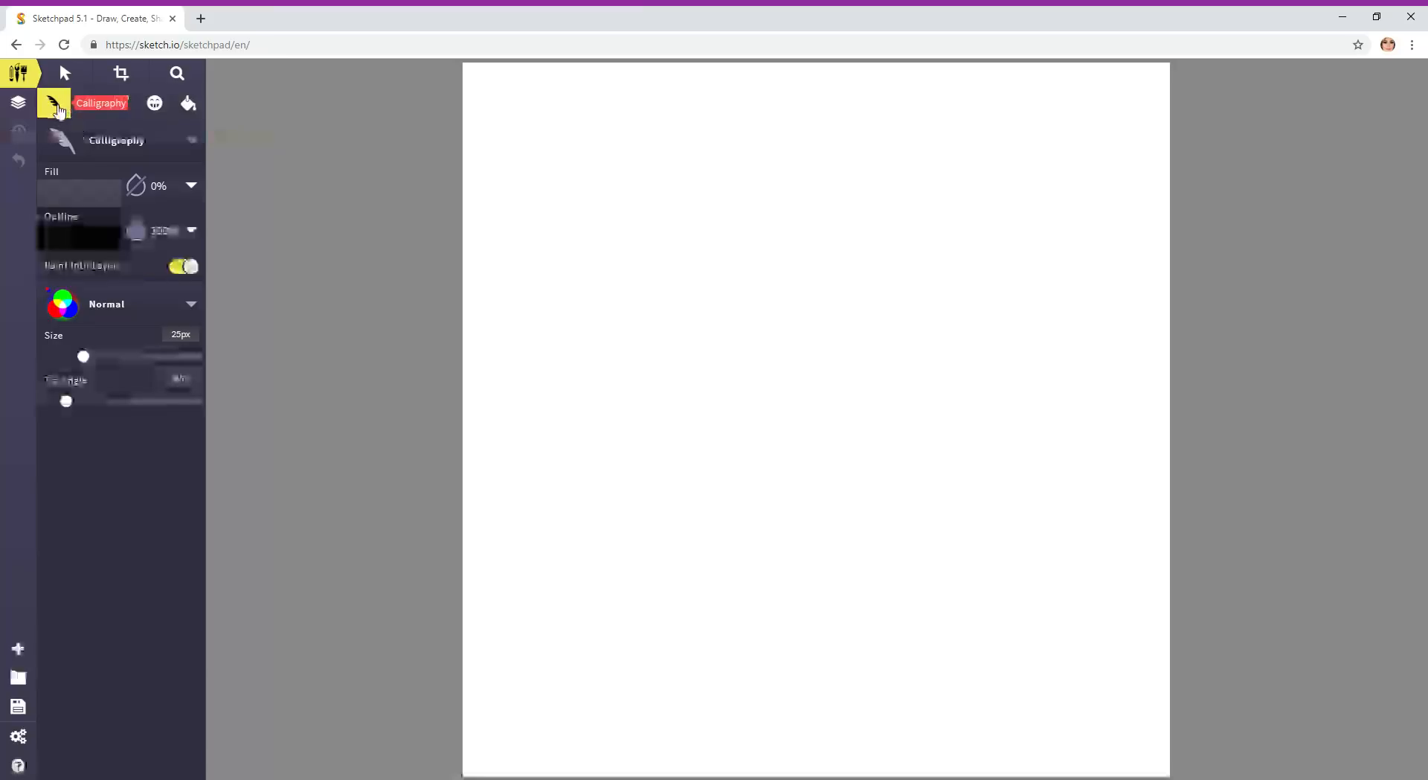
left_click(53, 103)
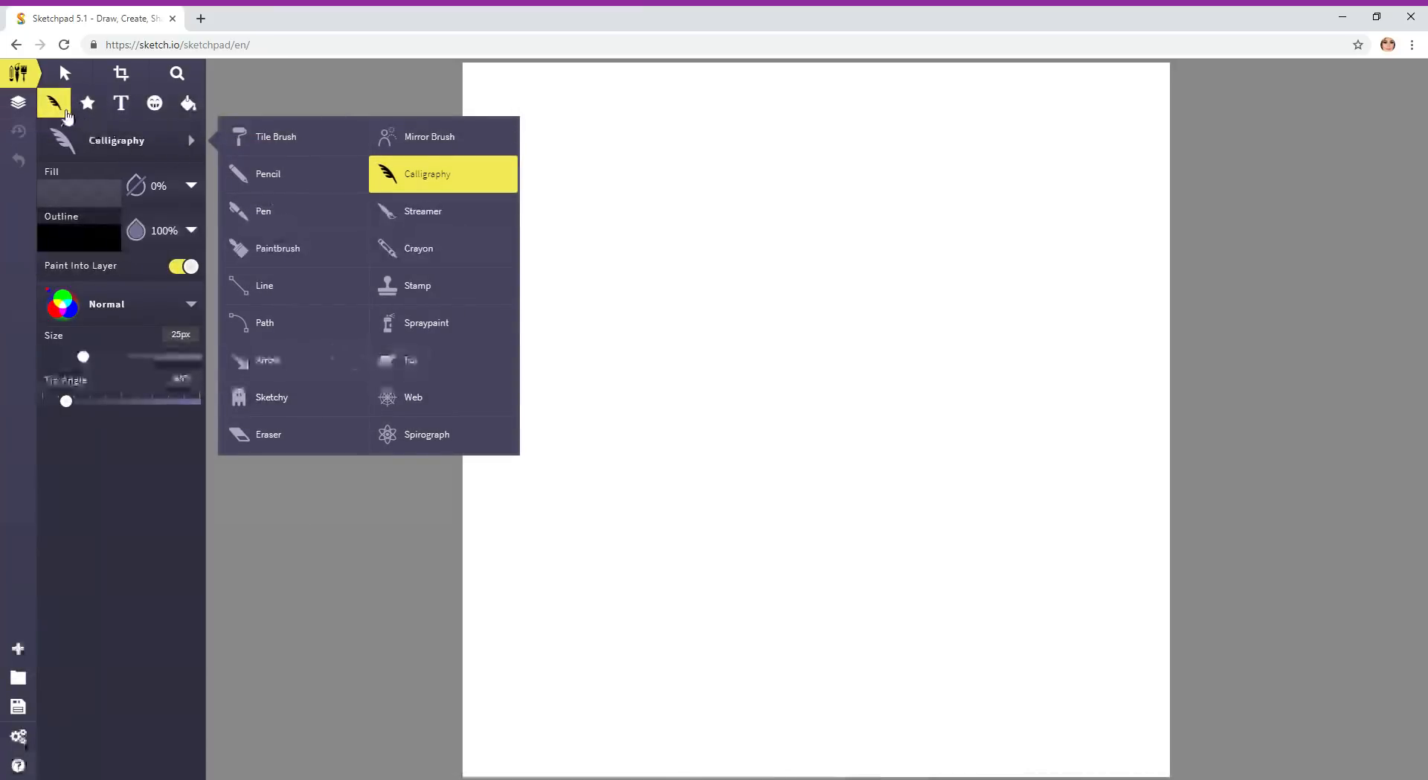
left_click(17, 764)
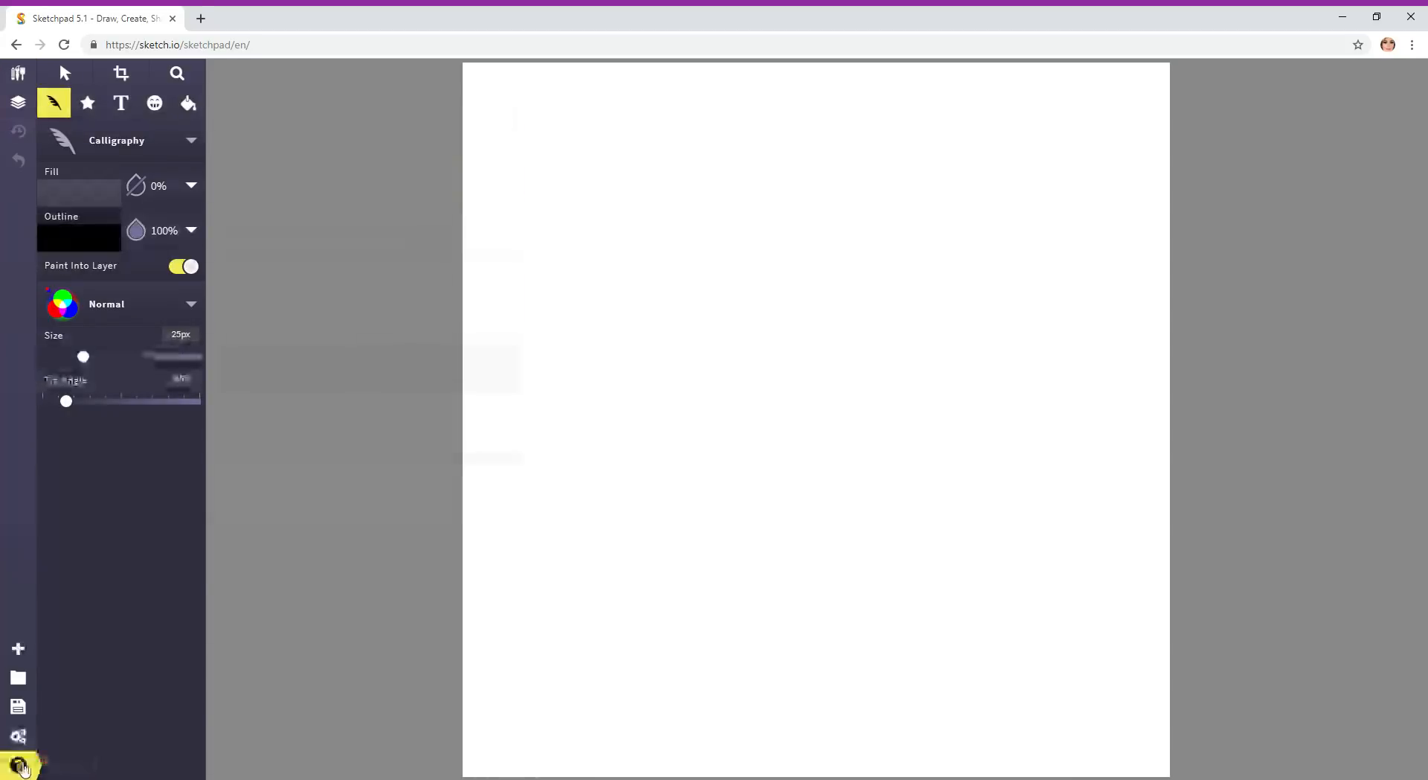
left_click(18, 764)
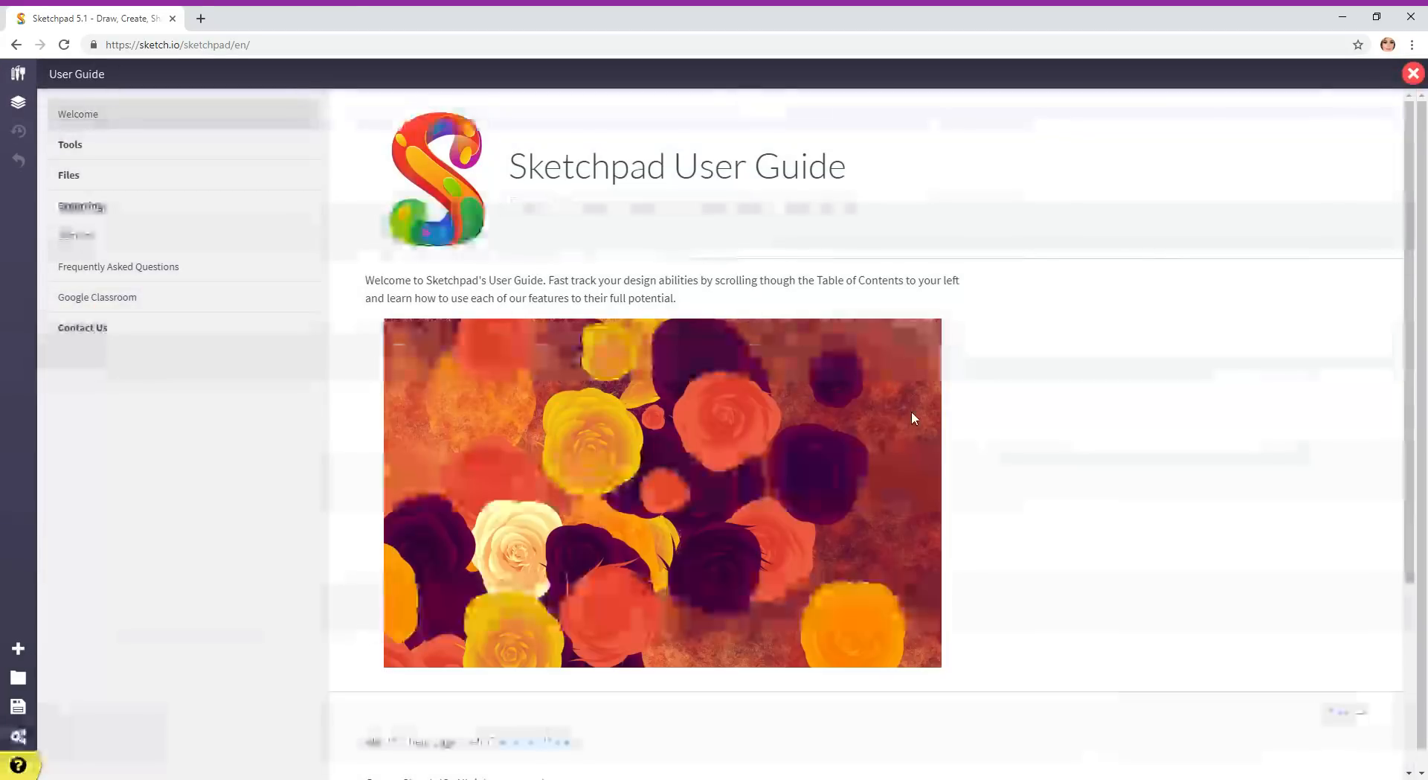
On the Brushes page, play the Pencil demo and scroll through the Pen, Paintbrush, Arrow and Sketchy demos
left_click(70, 144)
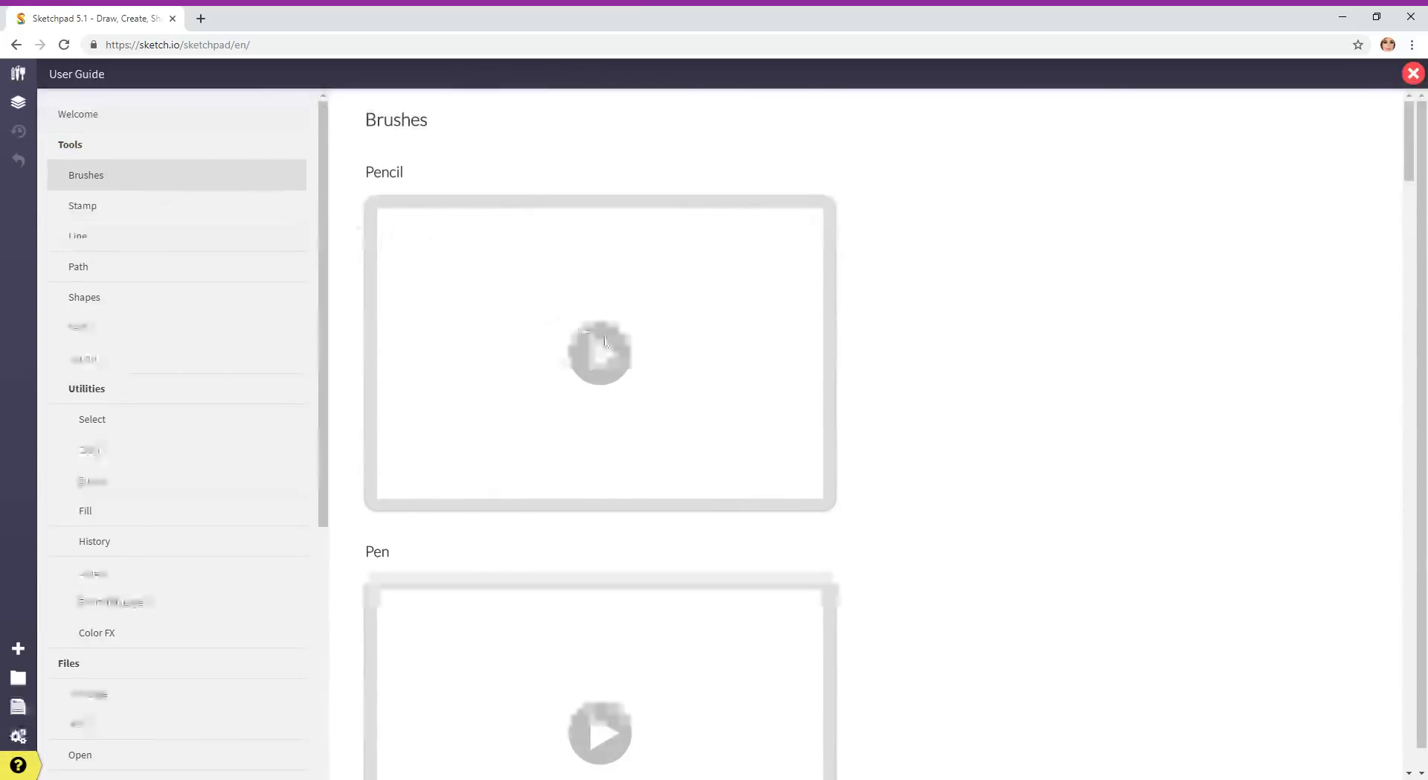
left_click(599, 353)
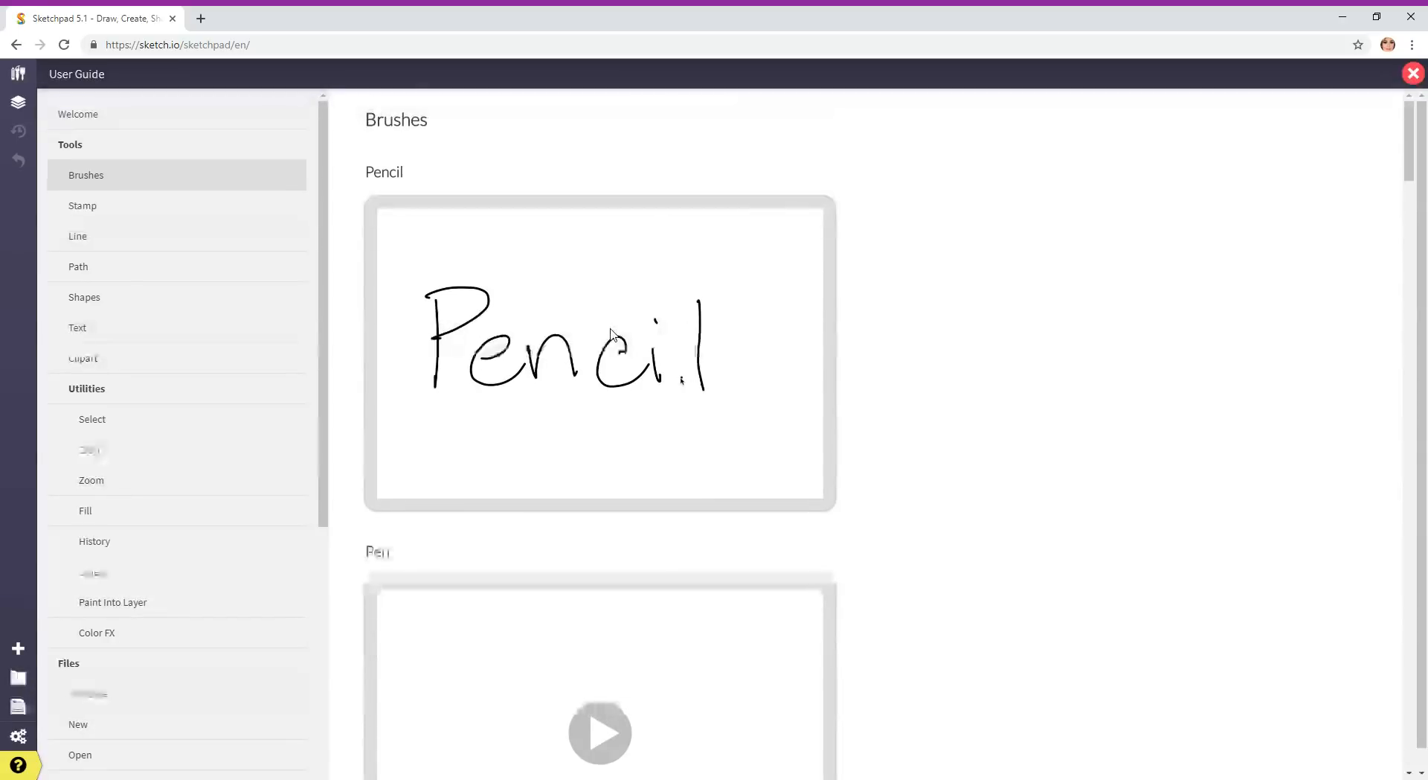
scroll("down", 3)
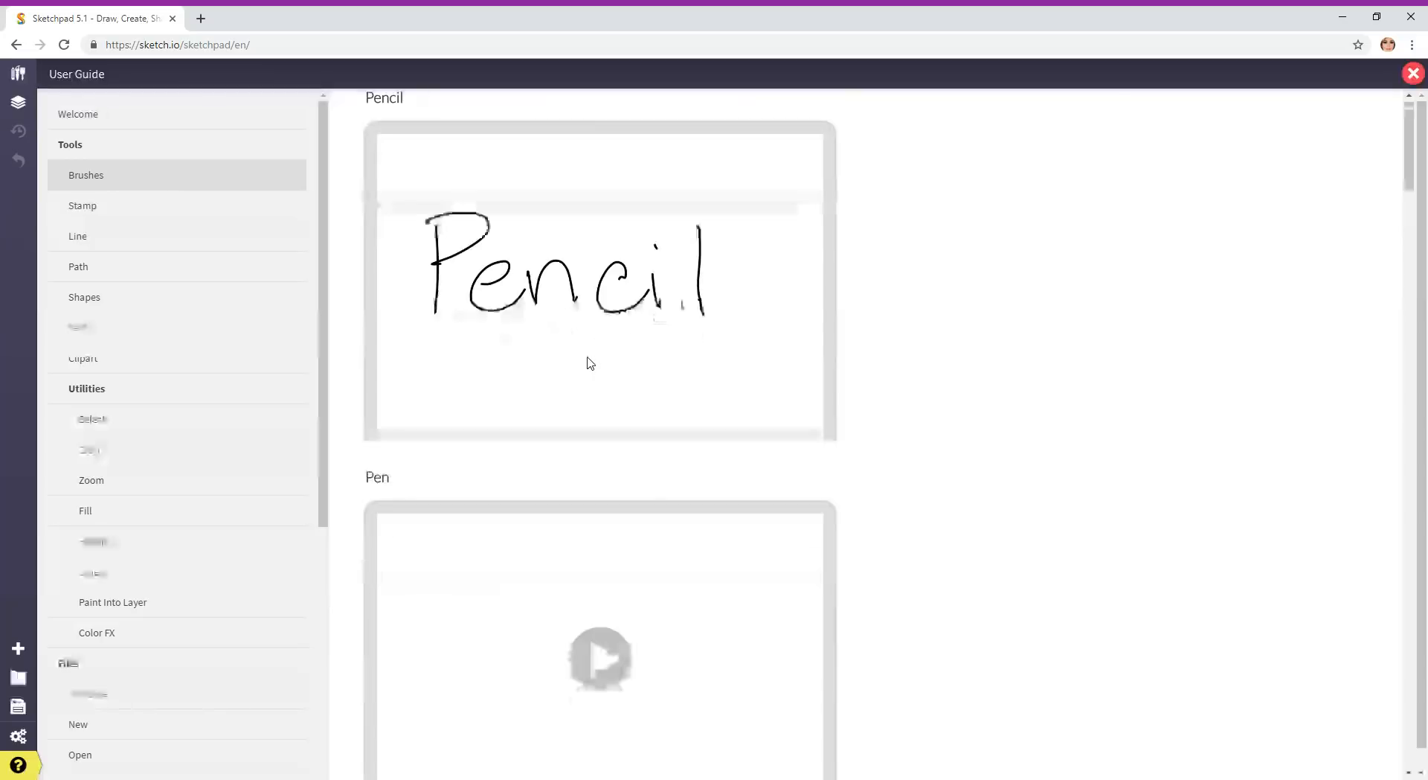
scroll("down", 3)
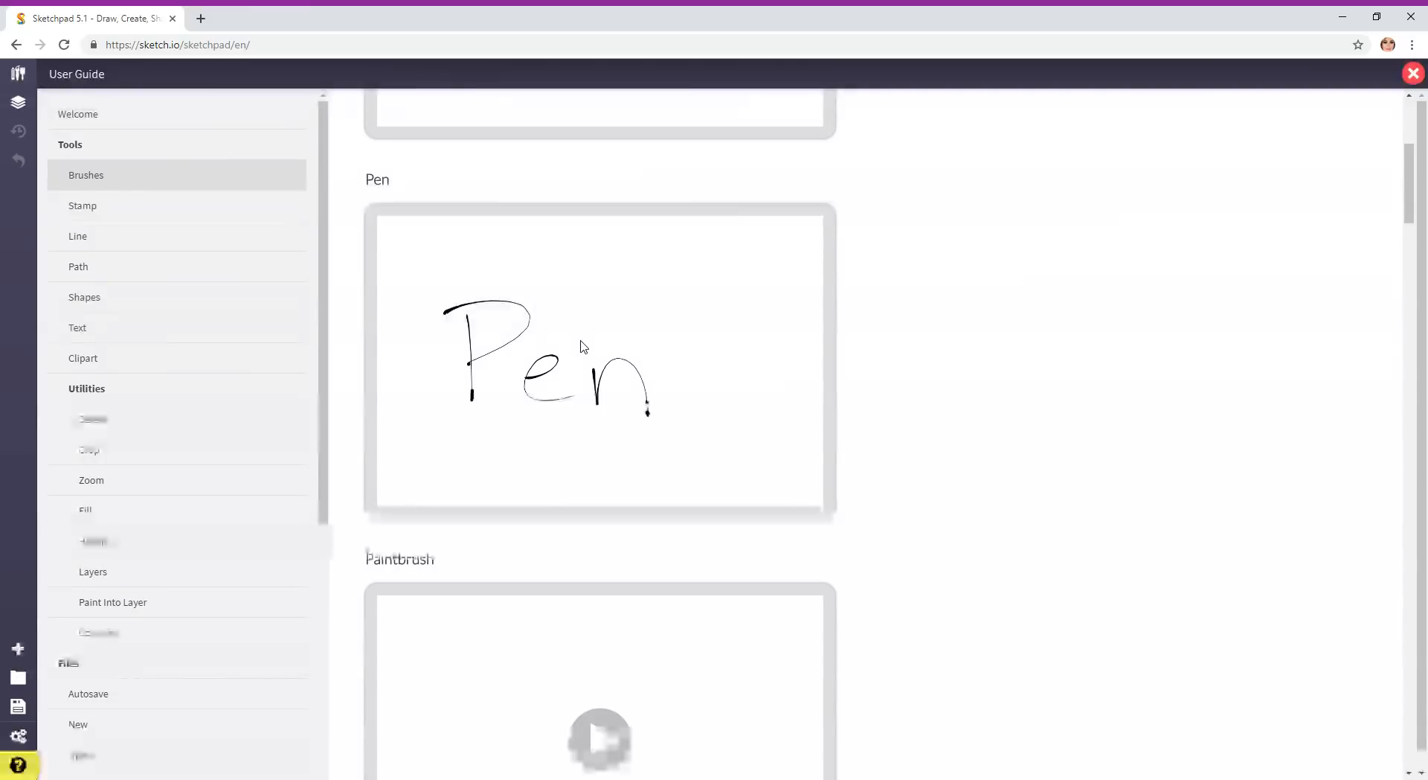
scroll("down", 3)
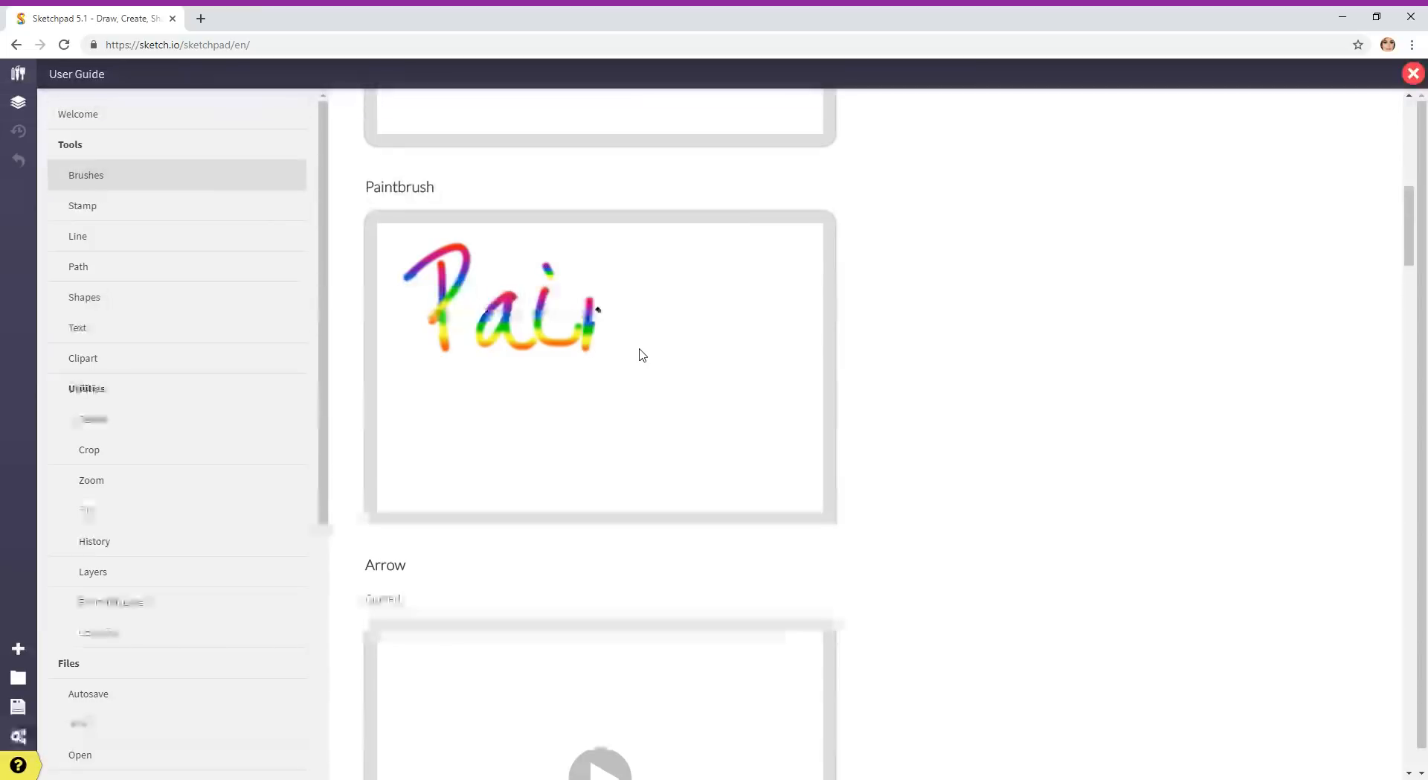
scroll("down", 3)
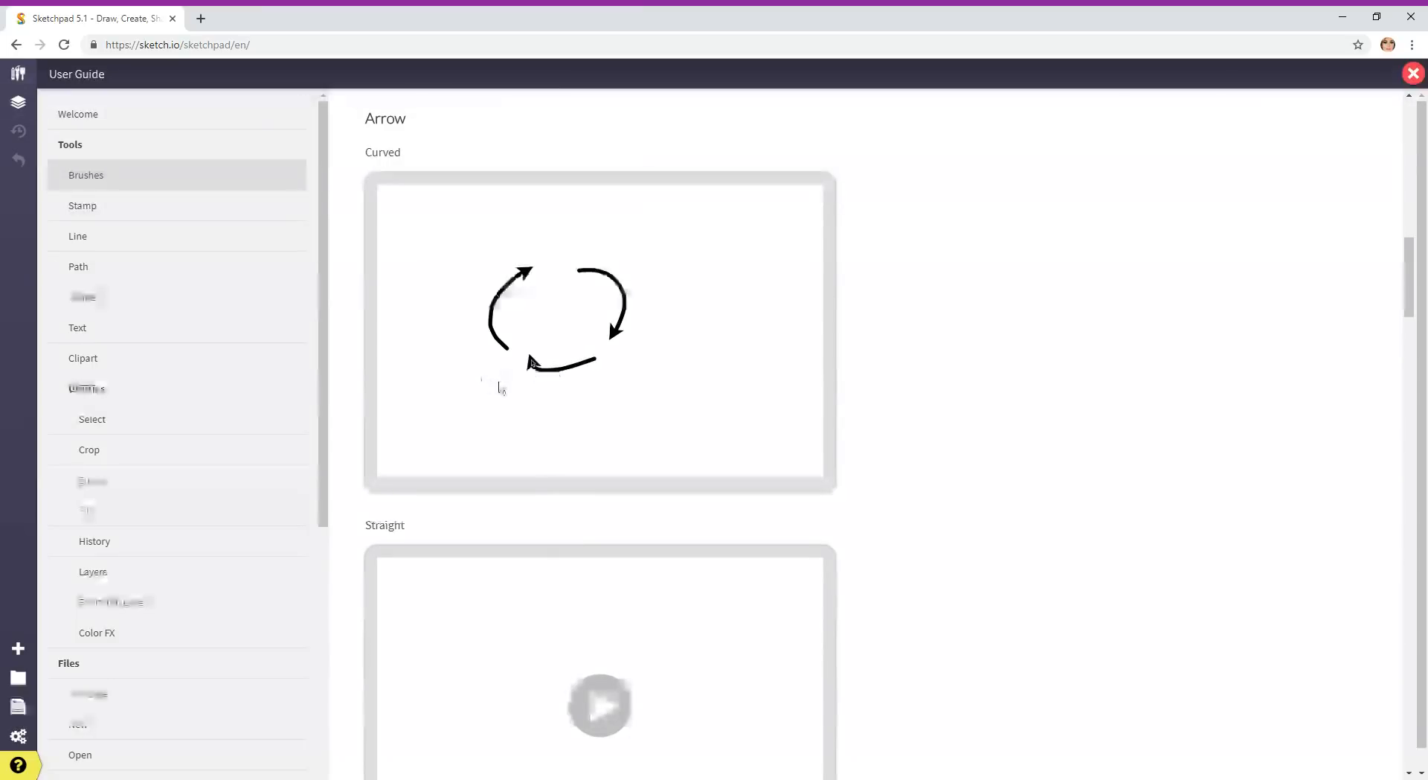
scroll("down", 3)
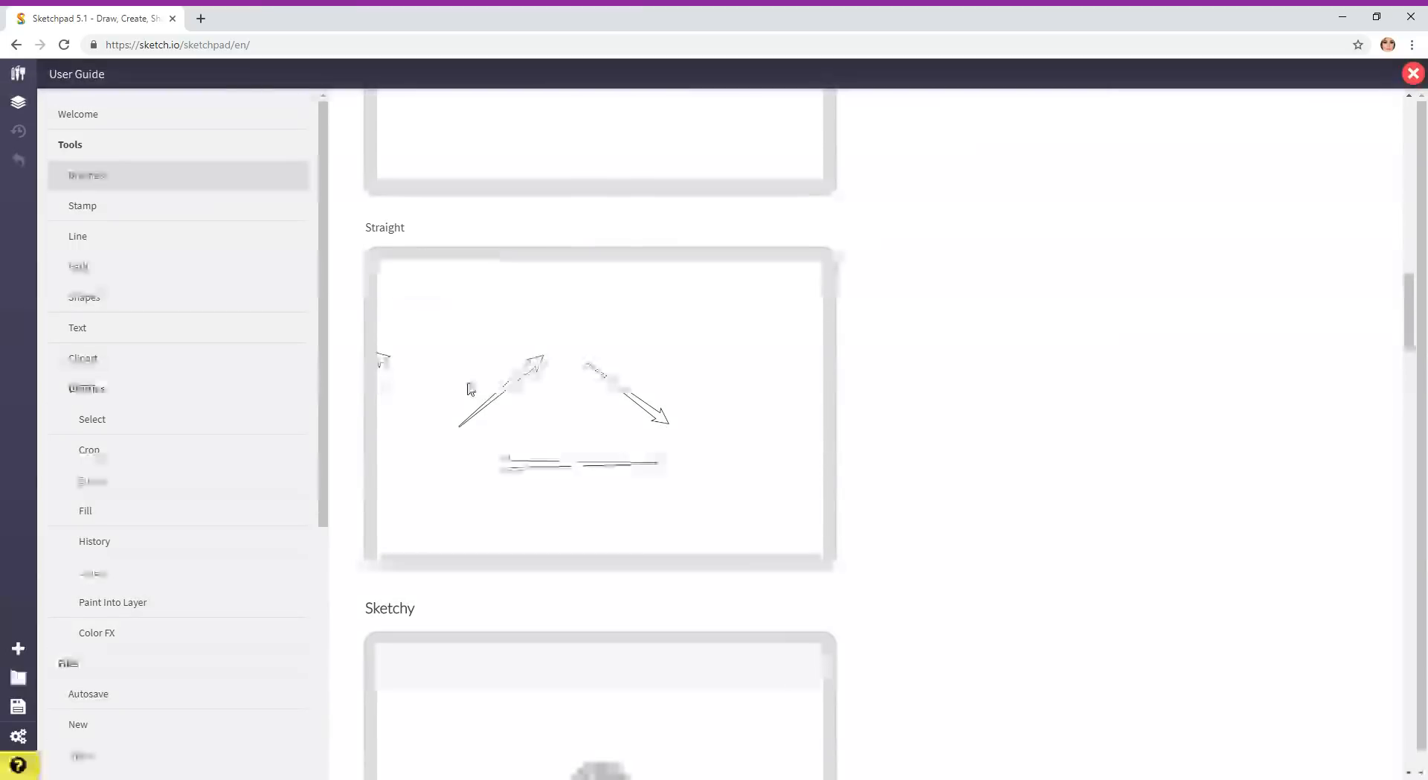
scroll("down", 3)
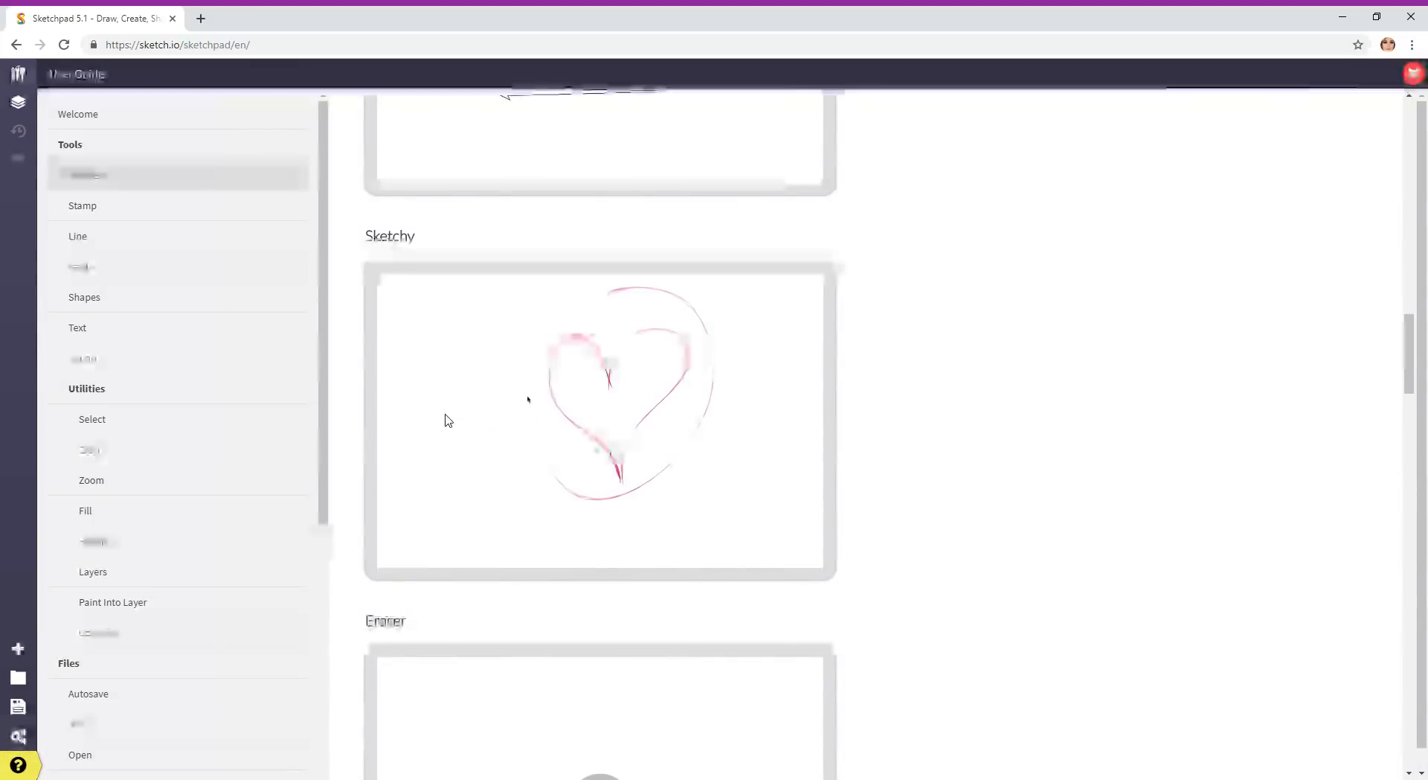
Scroll through the Eraser, Calligraphy, Streamer, Crayon, Spray Paint, Fur and Web demos
scroll("down", 3)
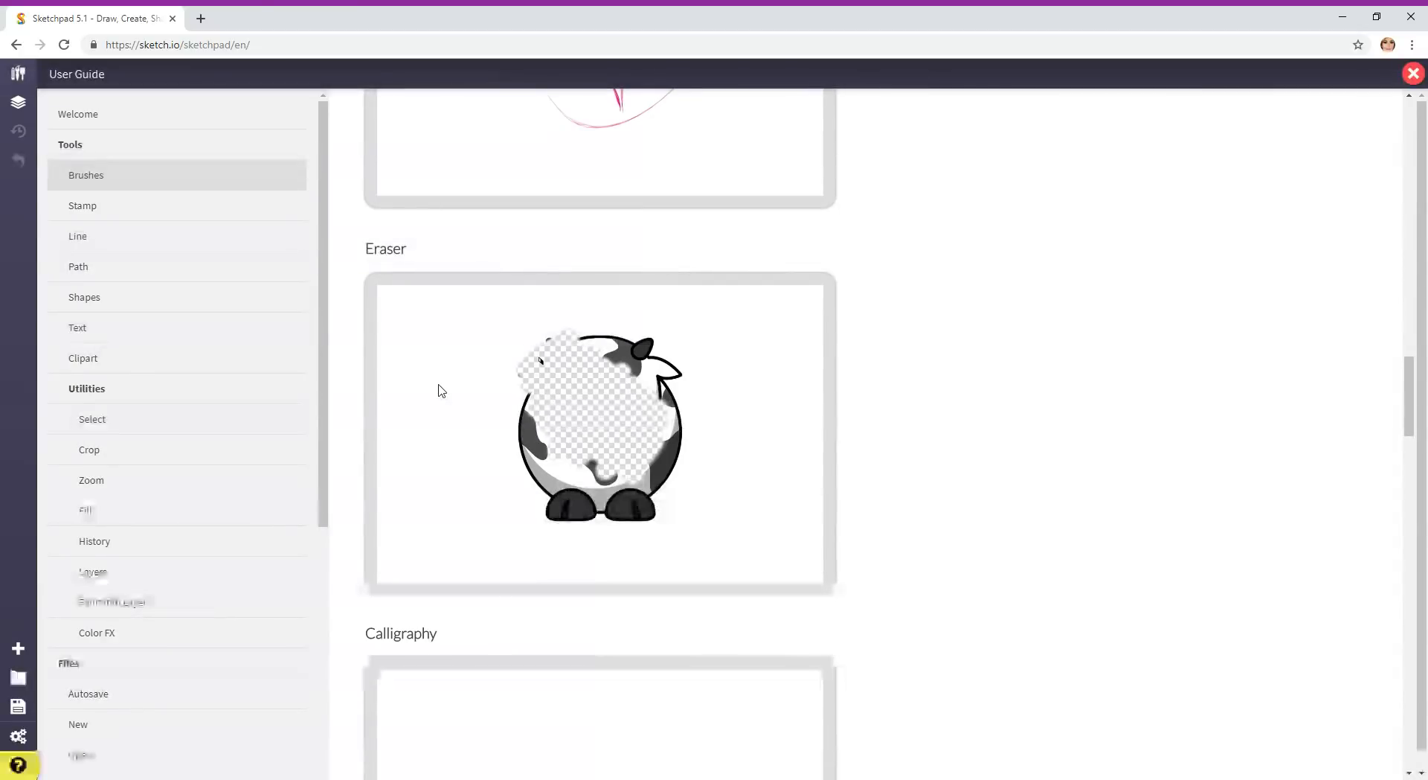
scroll("down", 3)
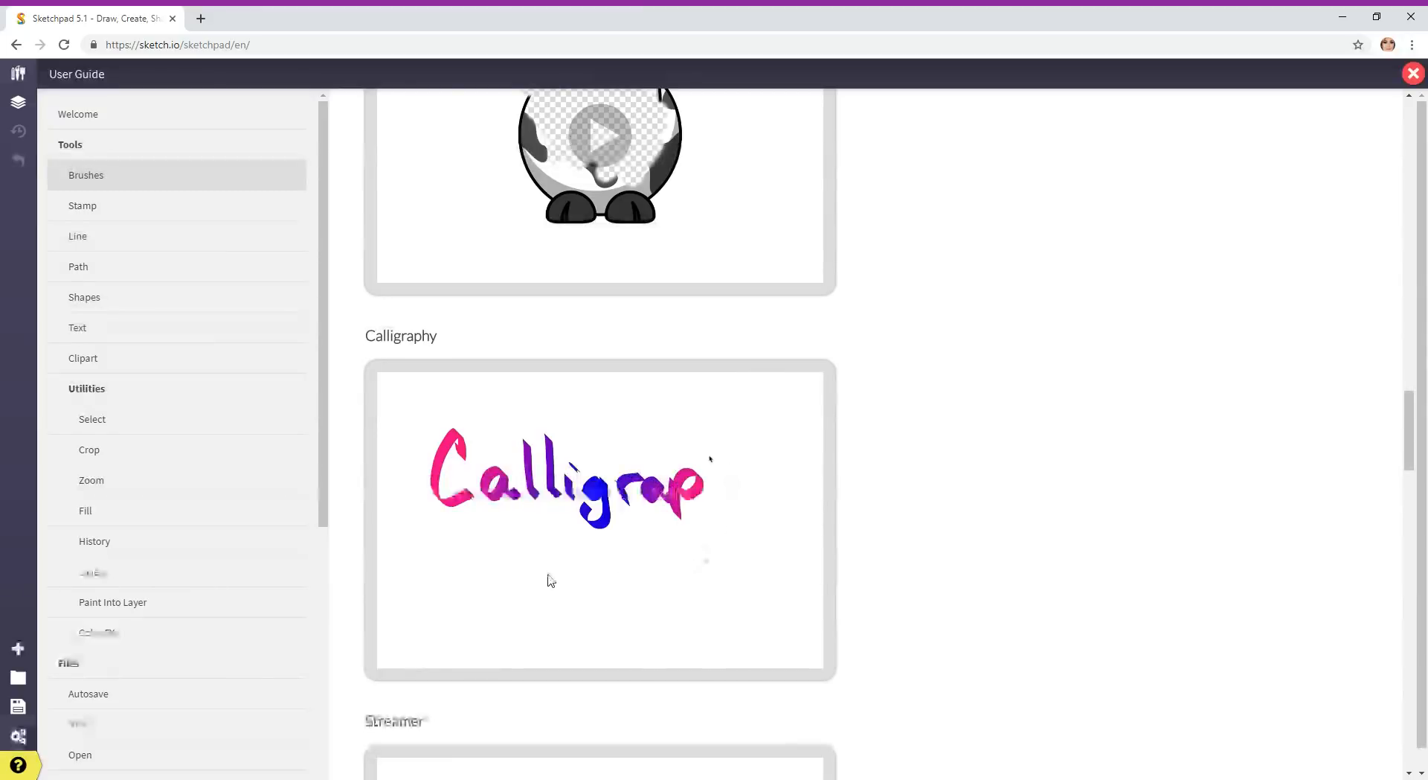
scroll("down", 3)
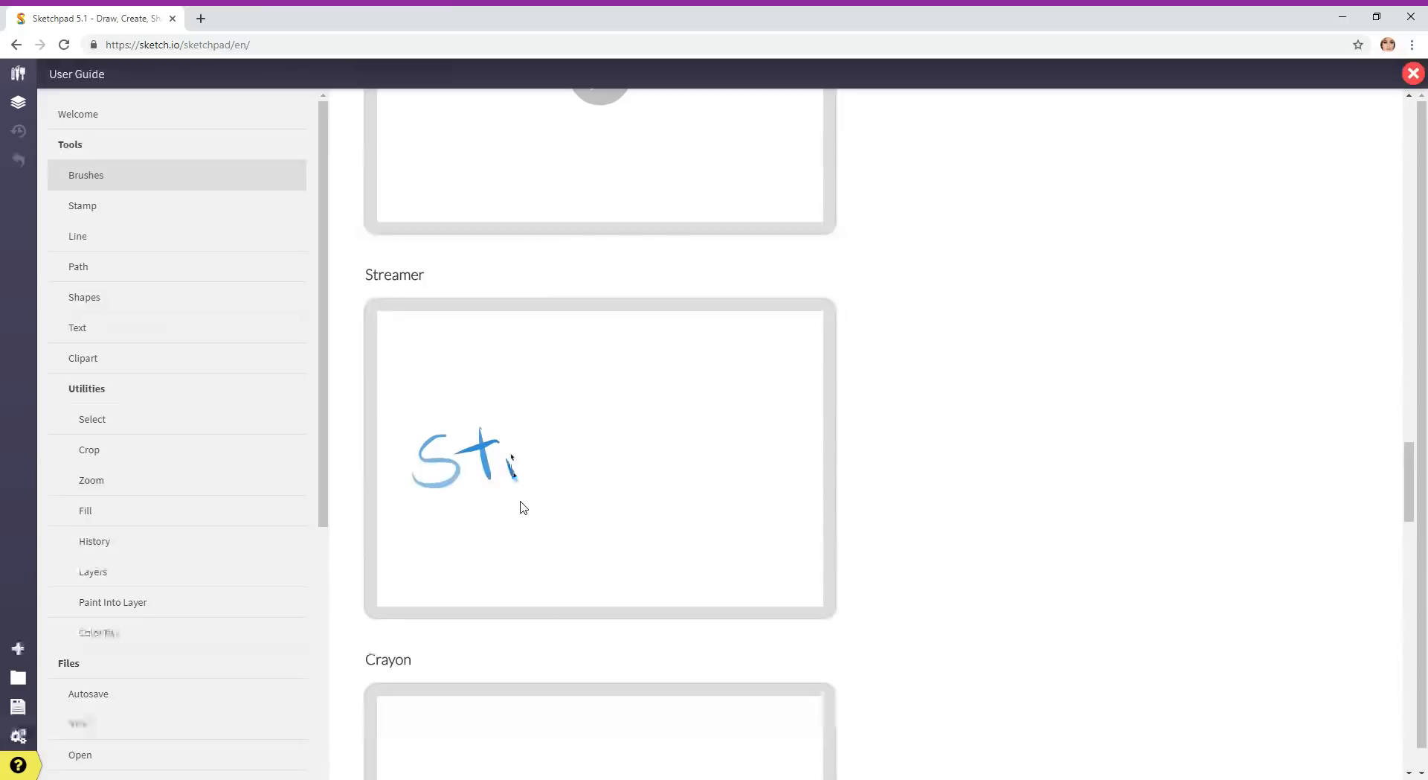
scroll("down", 3)
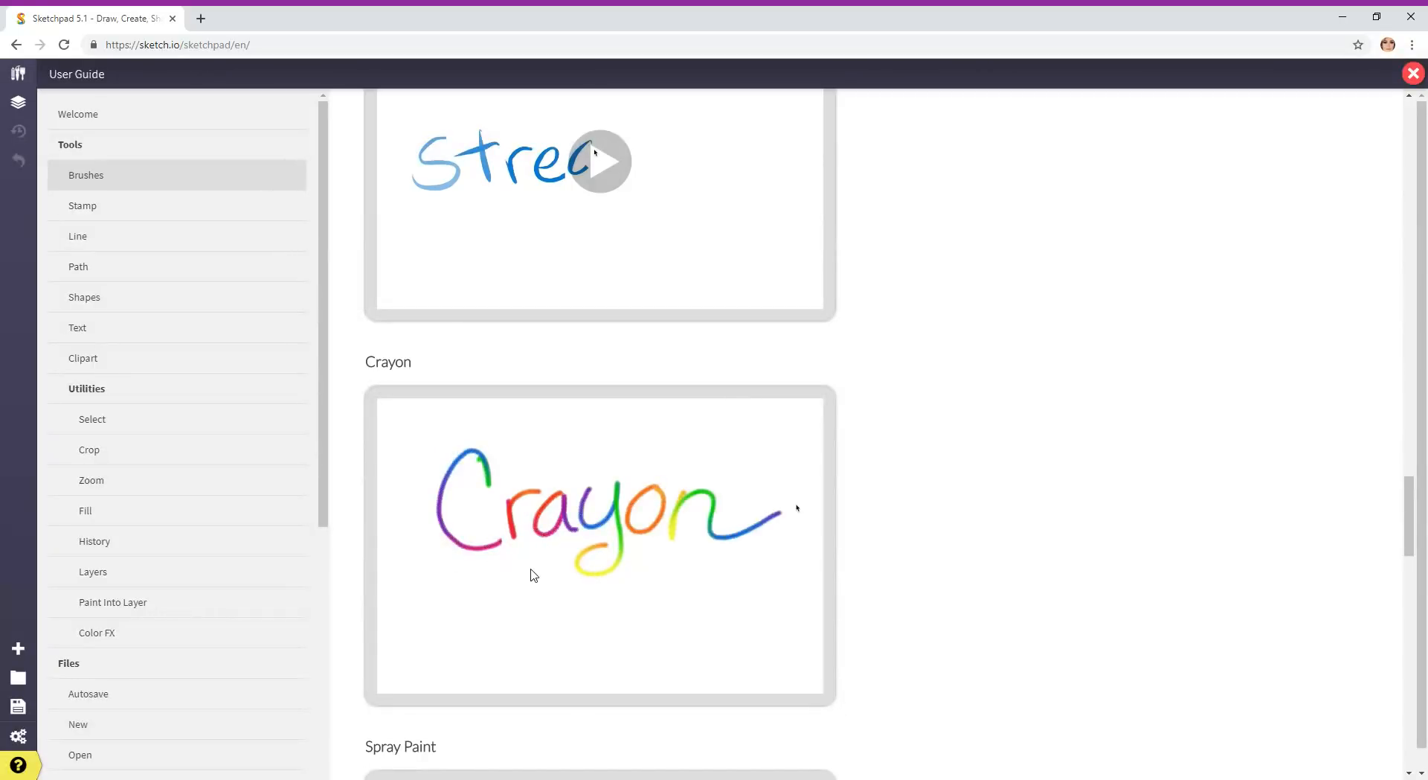
scroll("down", 3)
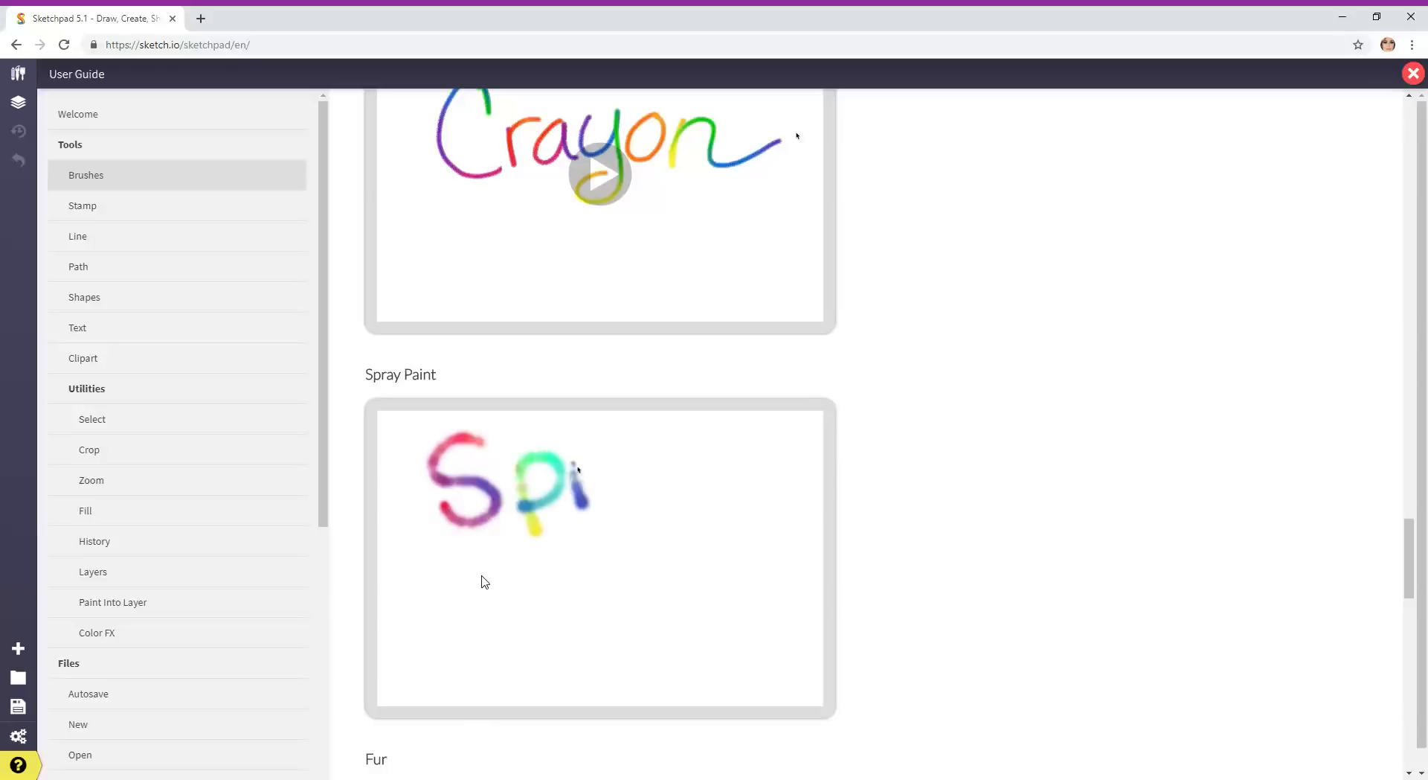
scroll("down", 3)
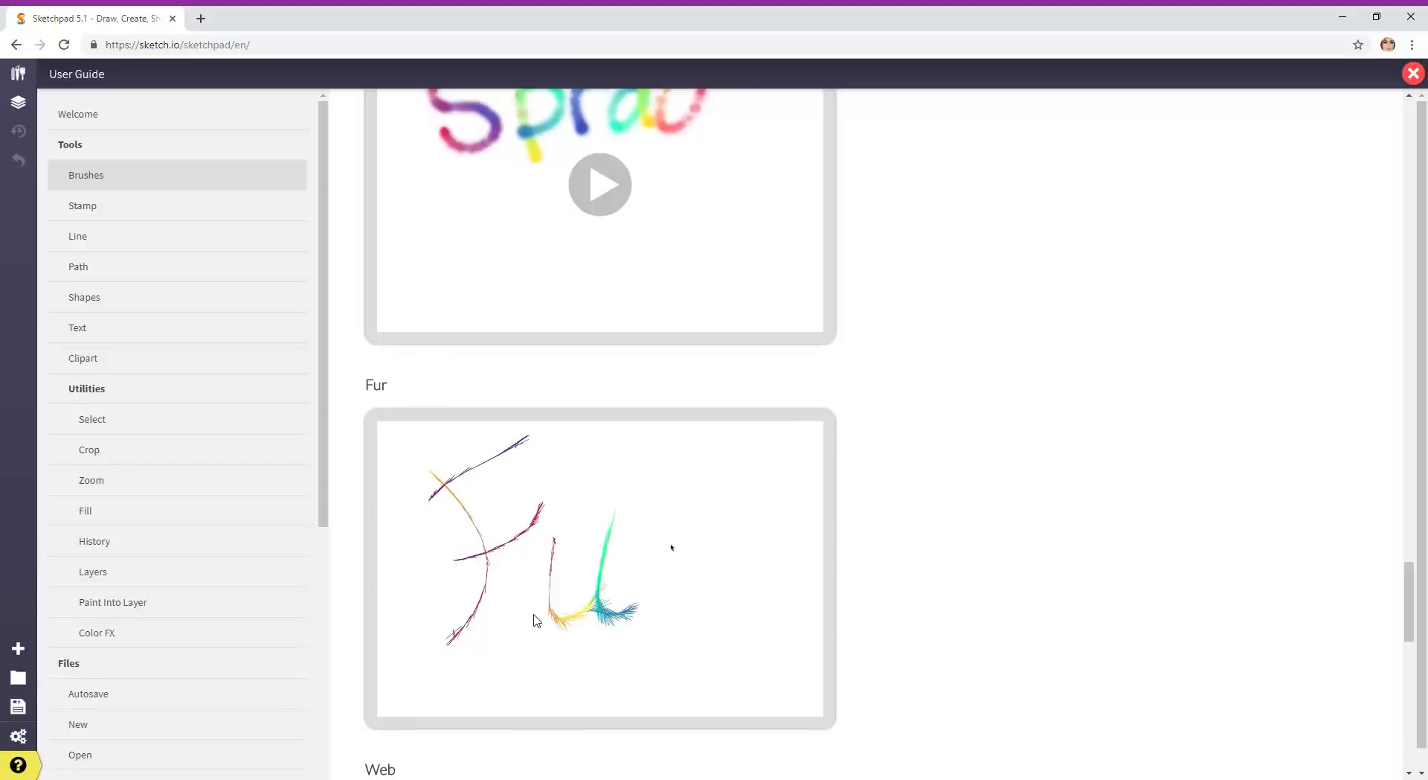
scroll("down", 3)
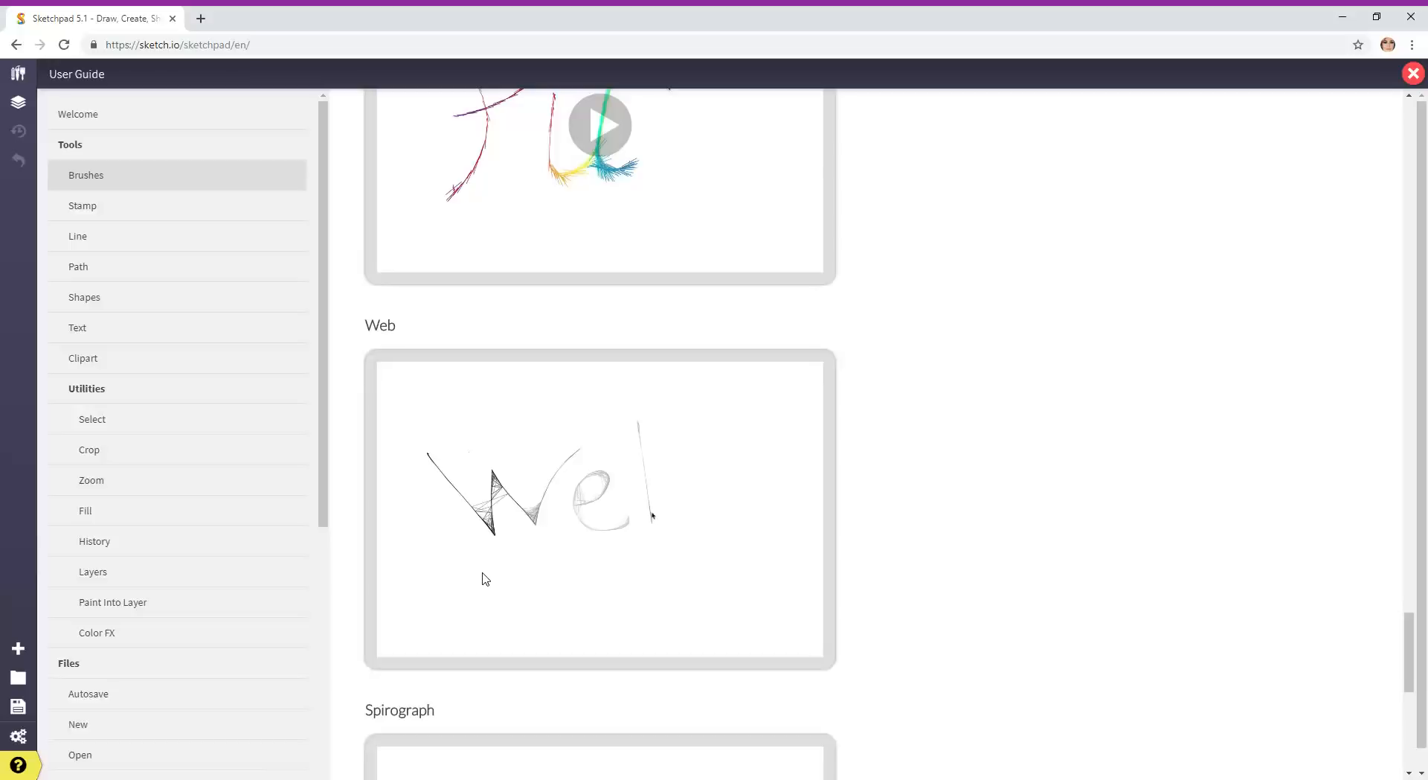
scroll("down", 3)
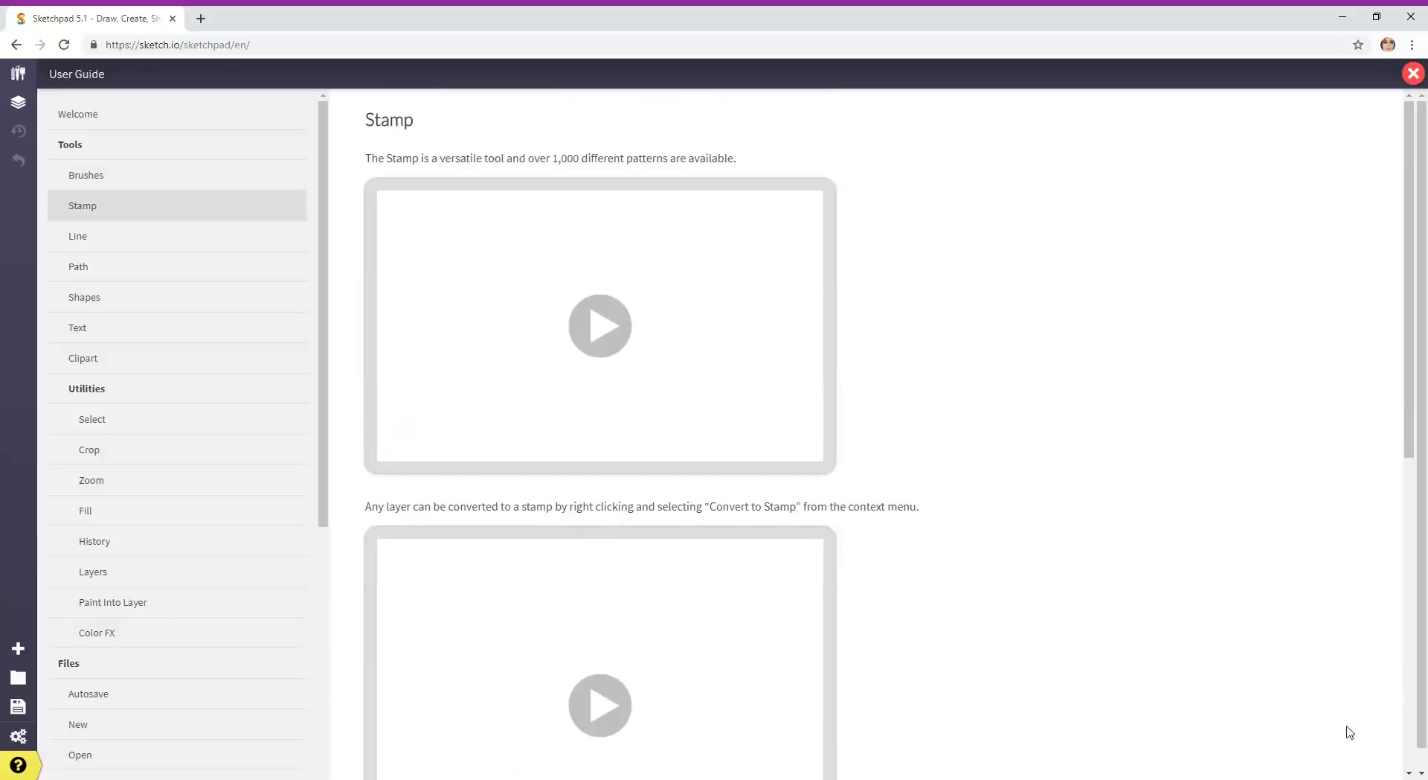
Play the first Stamp demo and the Convert to Stamp demo, then advance to Line
left_click(600, 326)
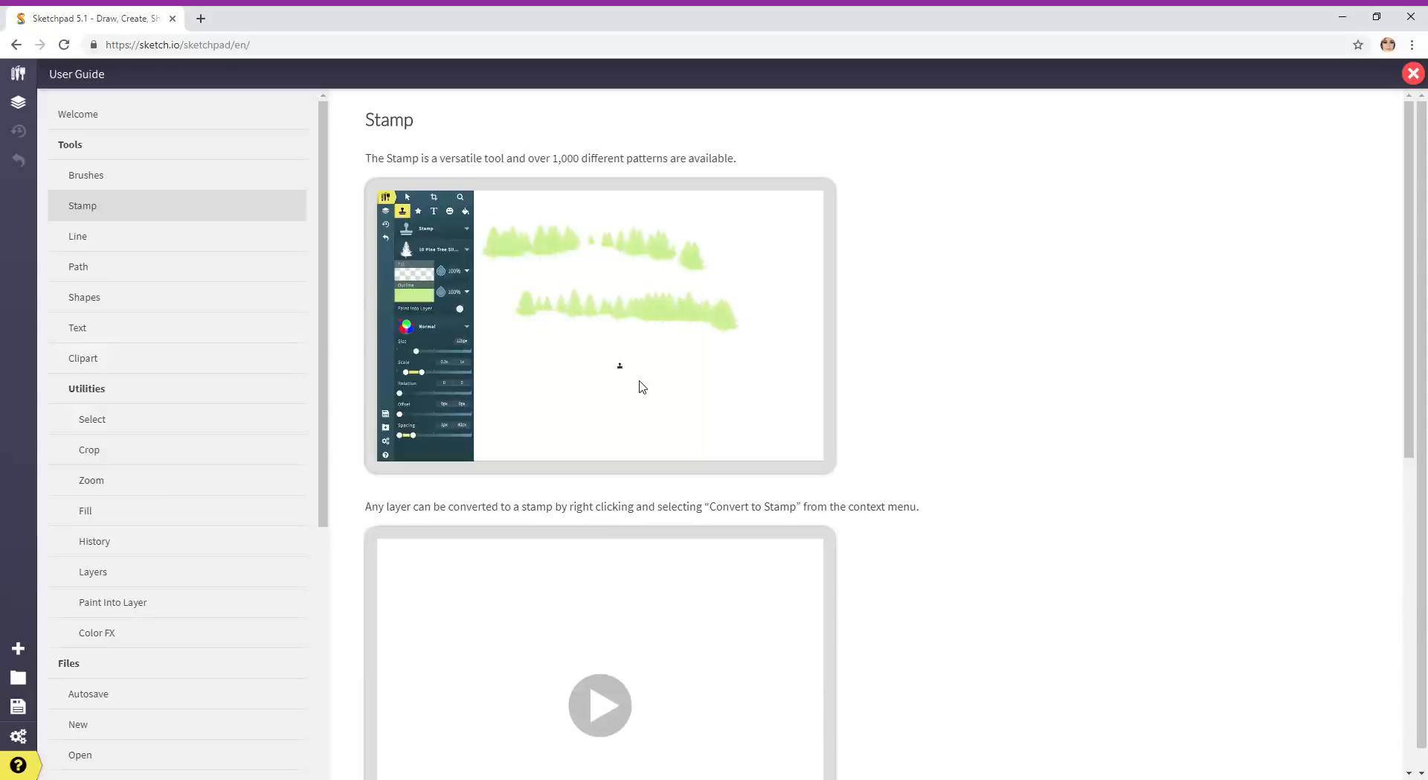
left_click_drag(528, 373, 723, 378)
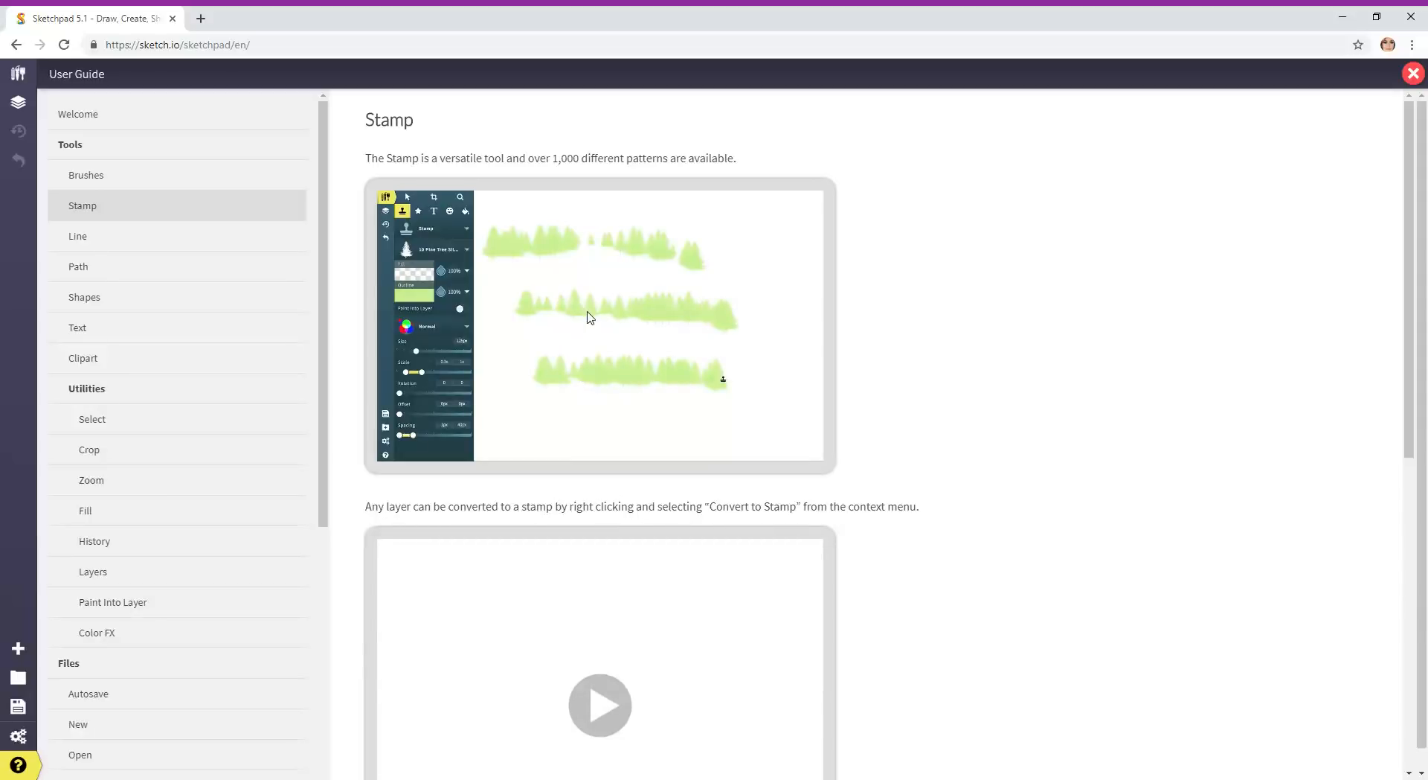
scroll("down", 3)
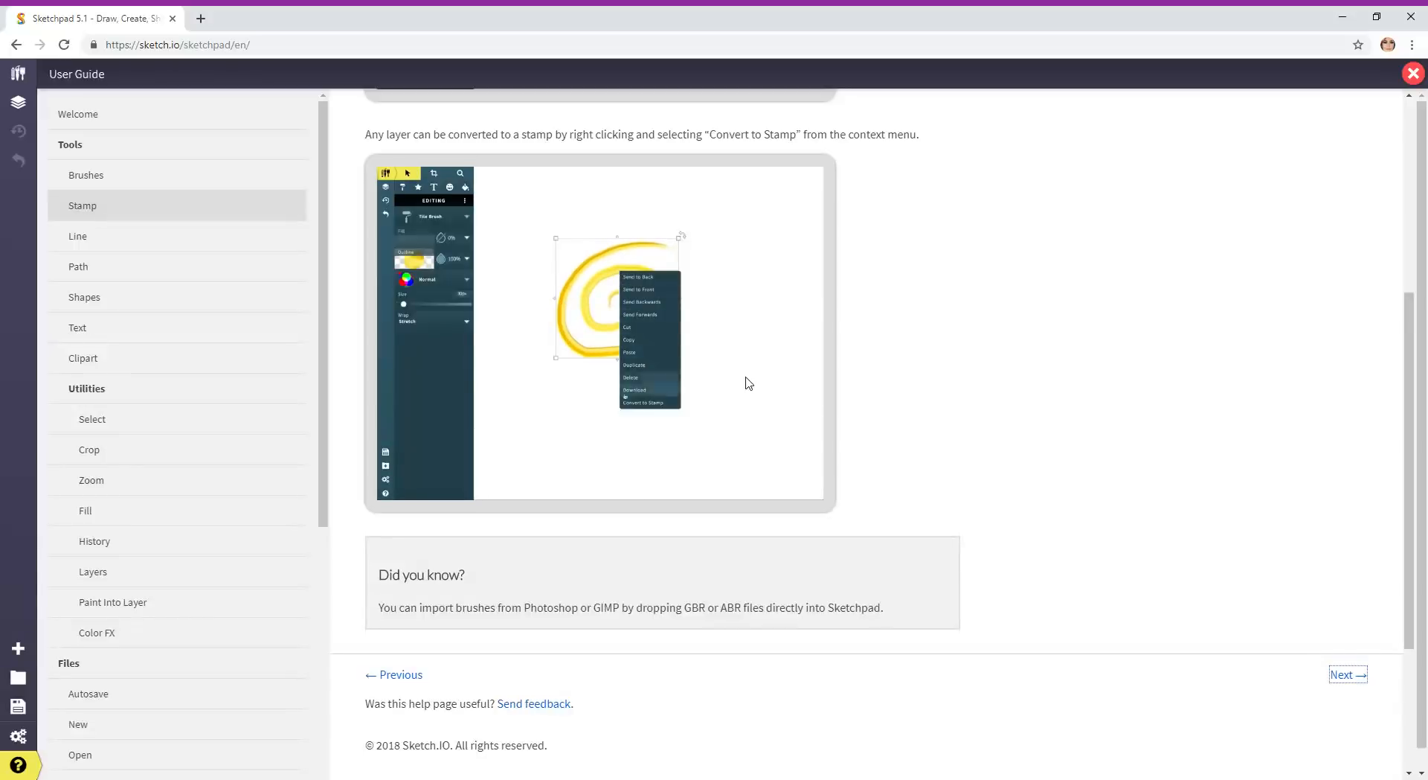
left_click(649, 401)
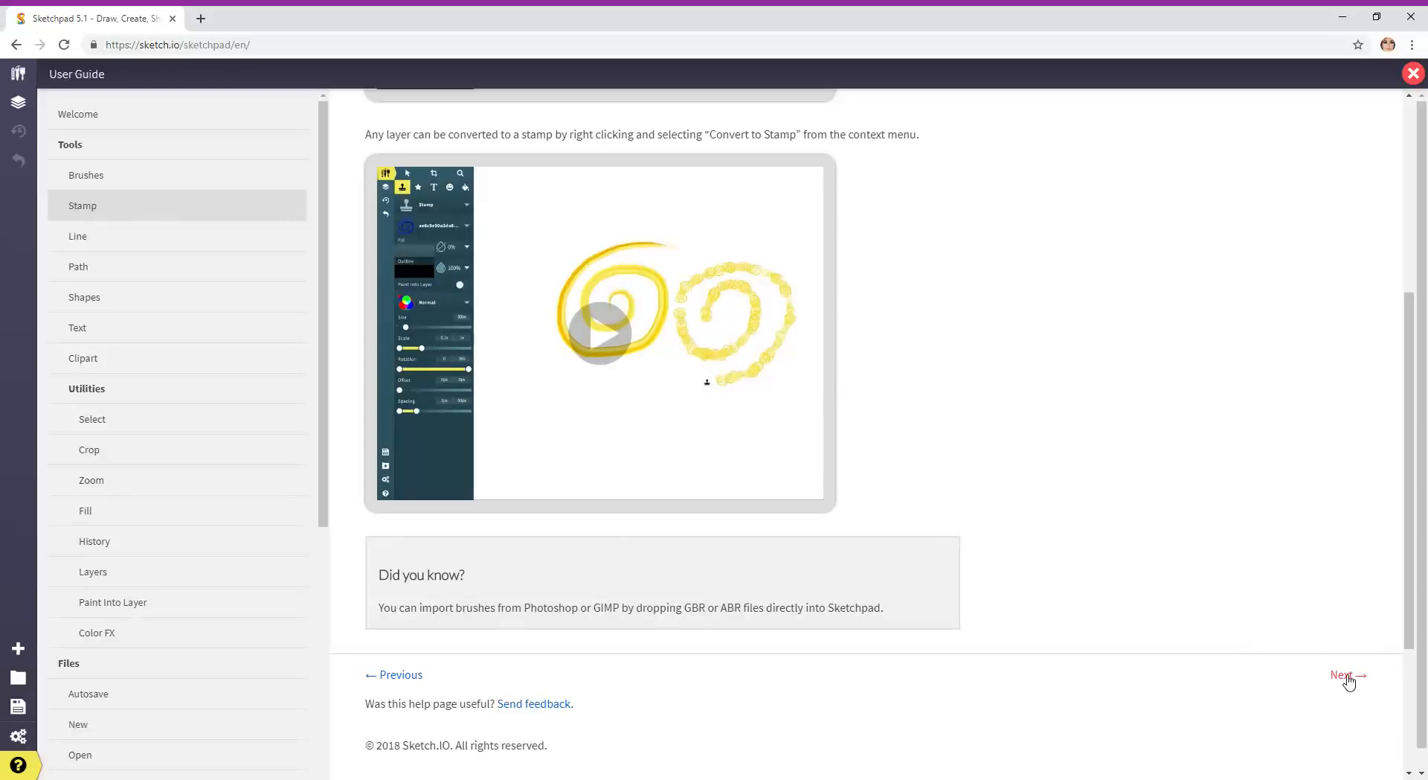
left_click(1340, 674)
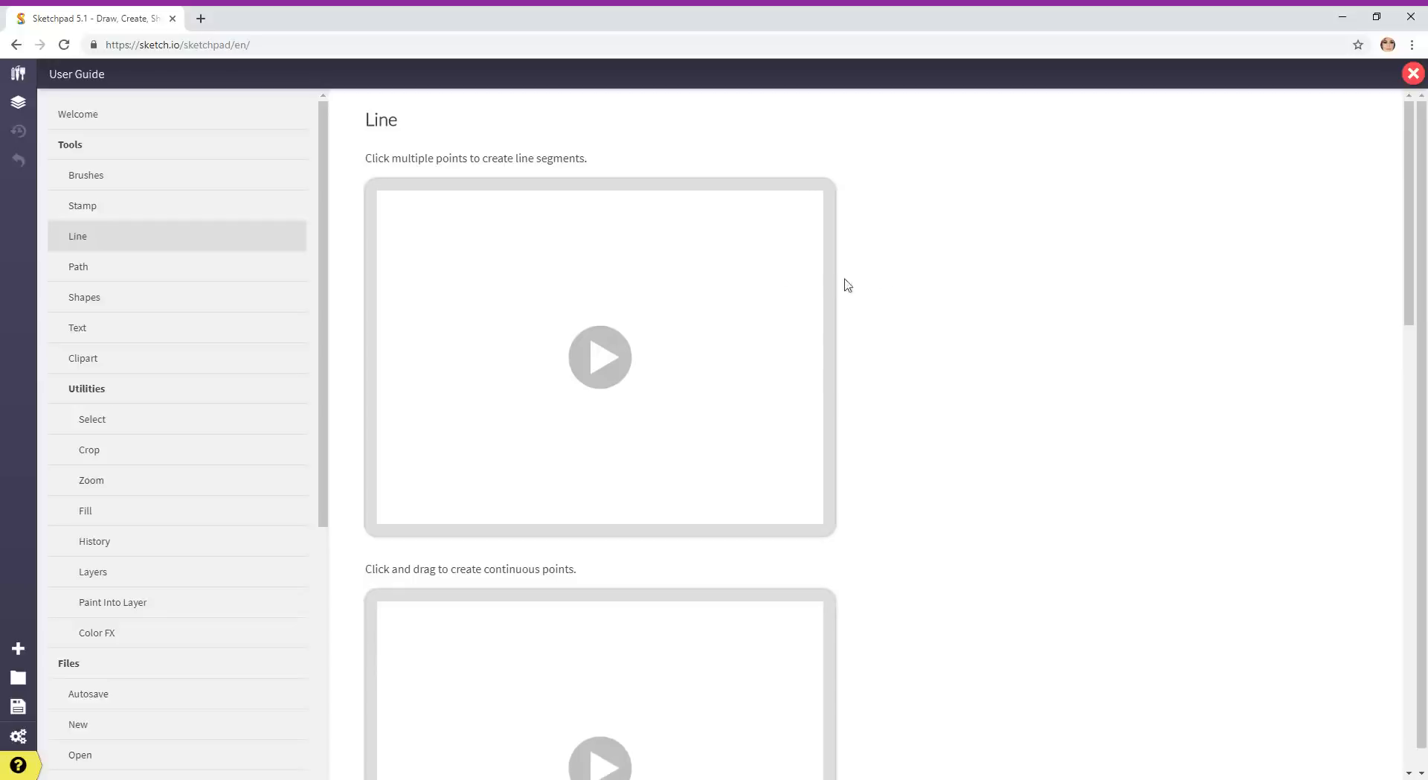
Play the Line demos for continuous points, closing and ending a path, then advance to Path
left_click(601, 356)
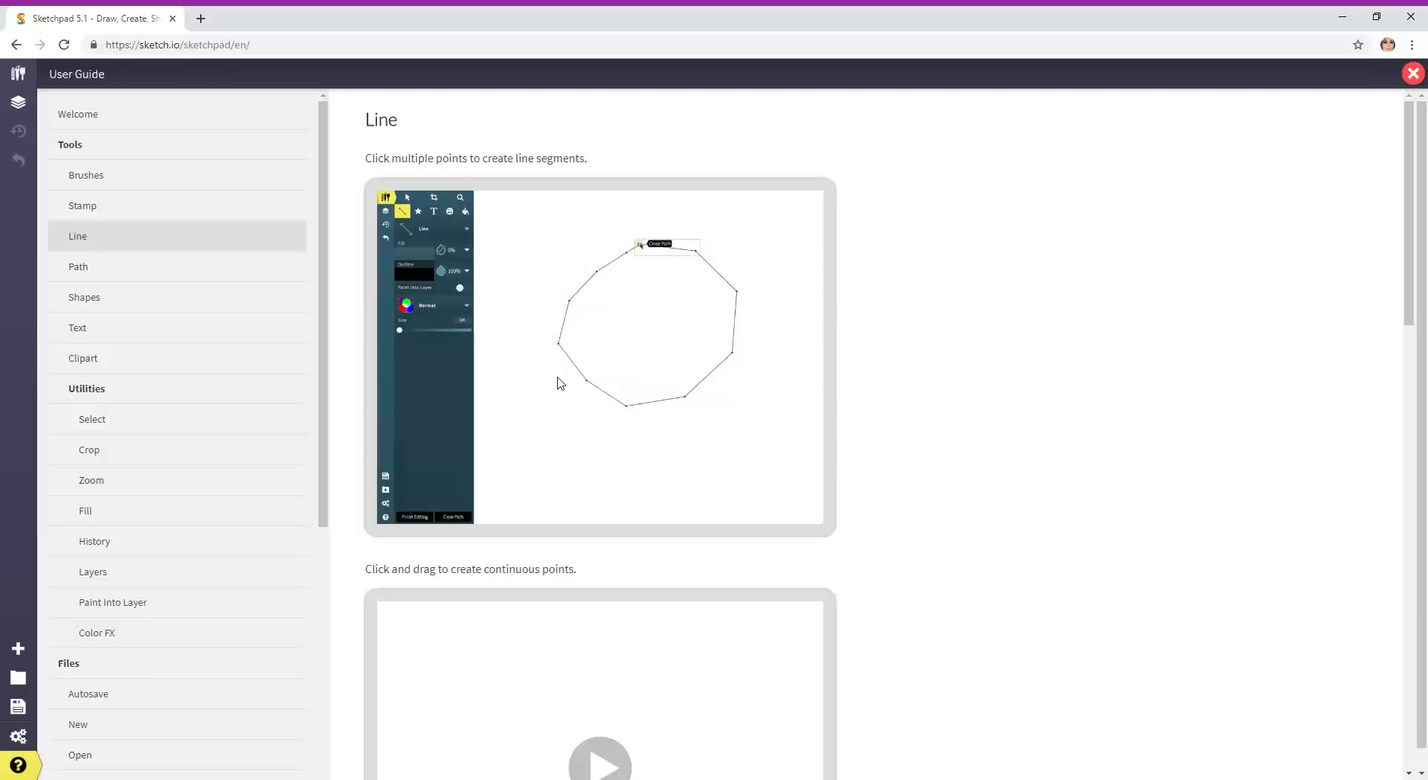
scroll("down", 3)
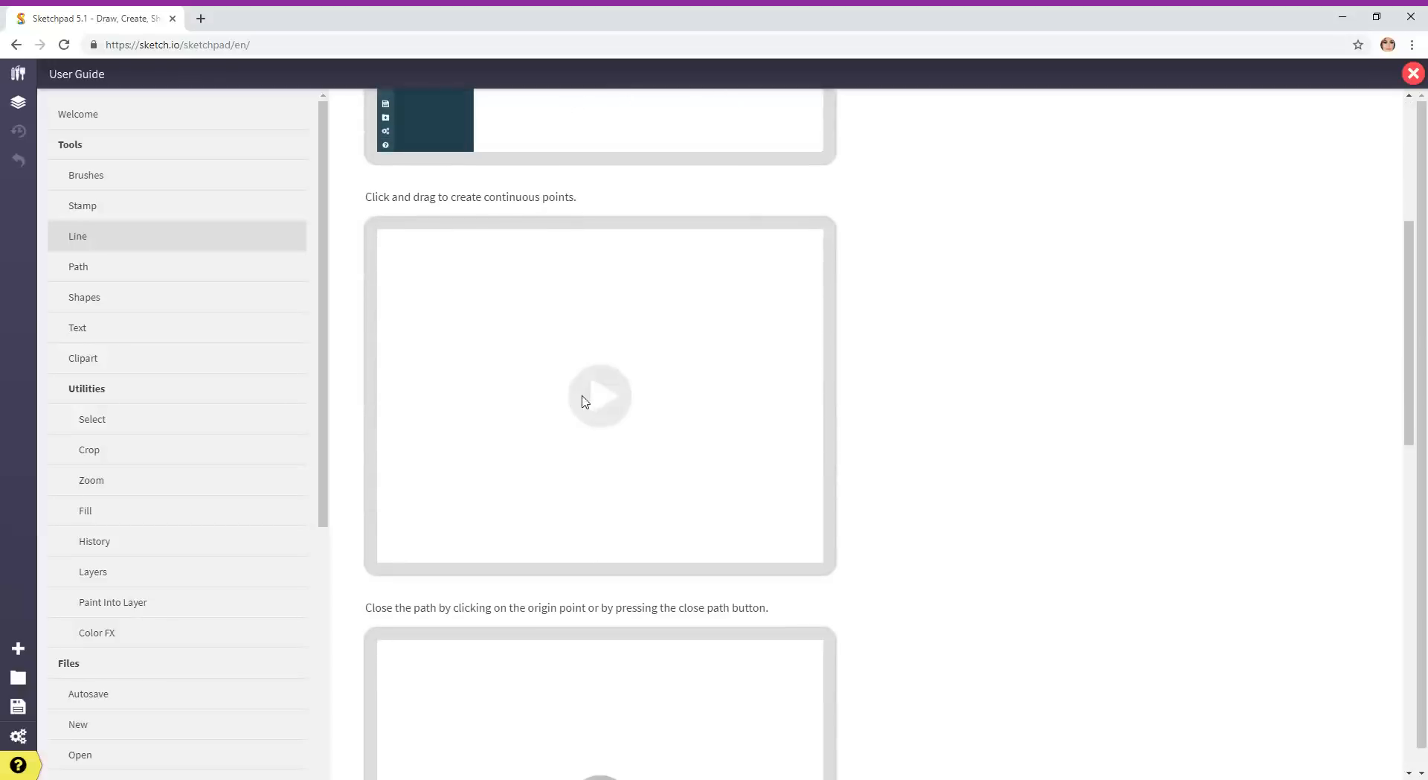
left_click(600, 395)
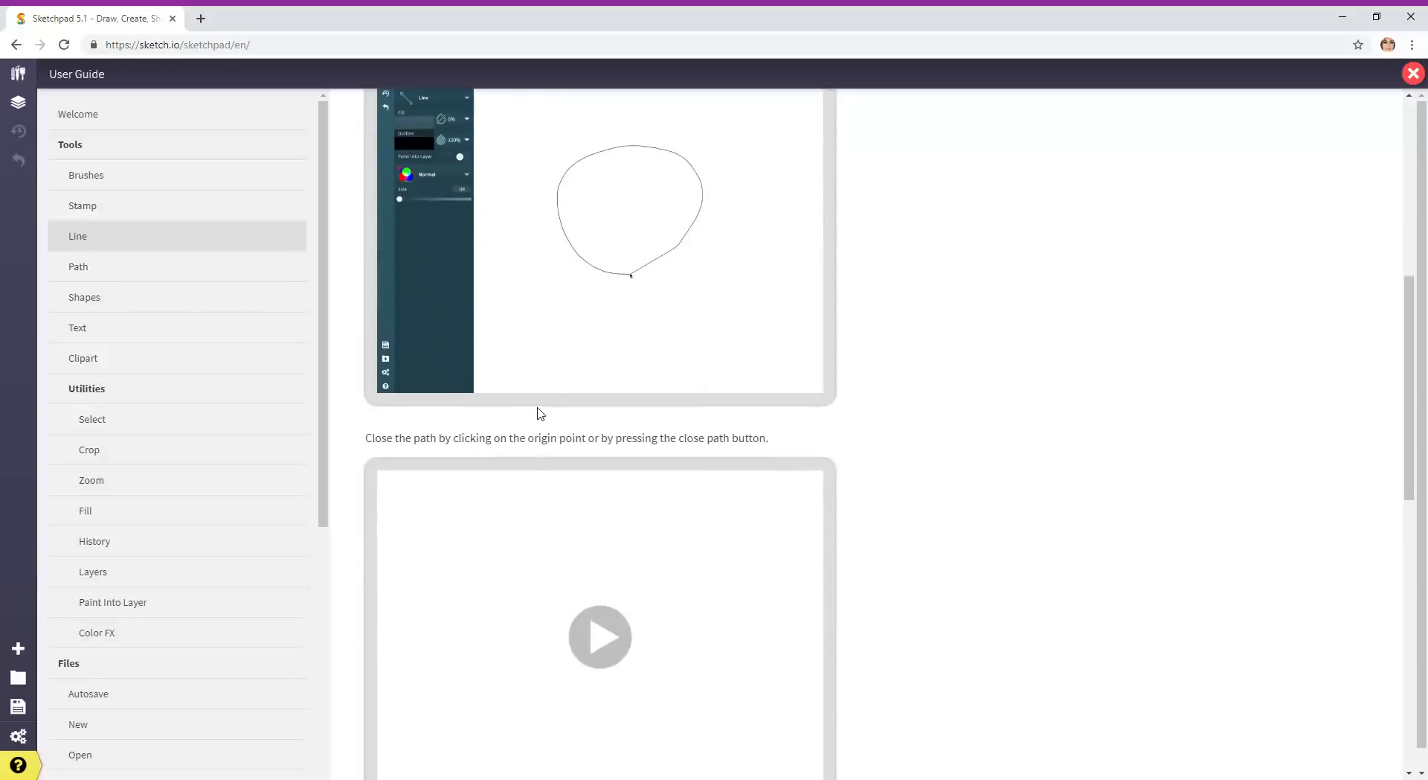
scroll("down", 3)
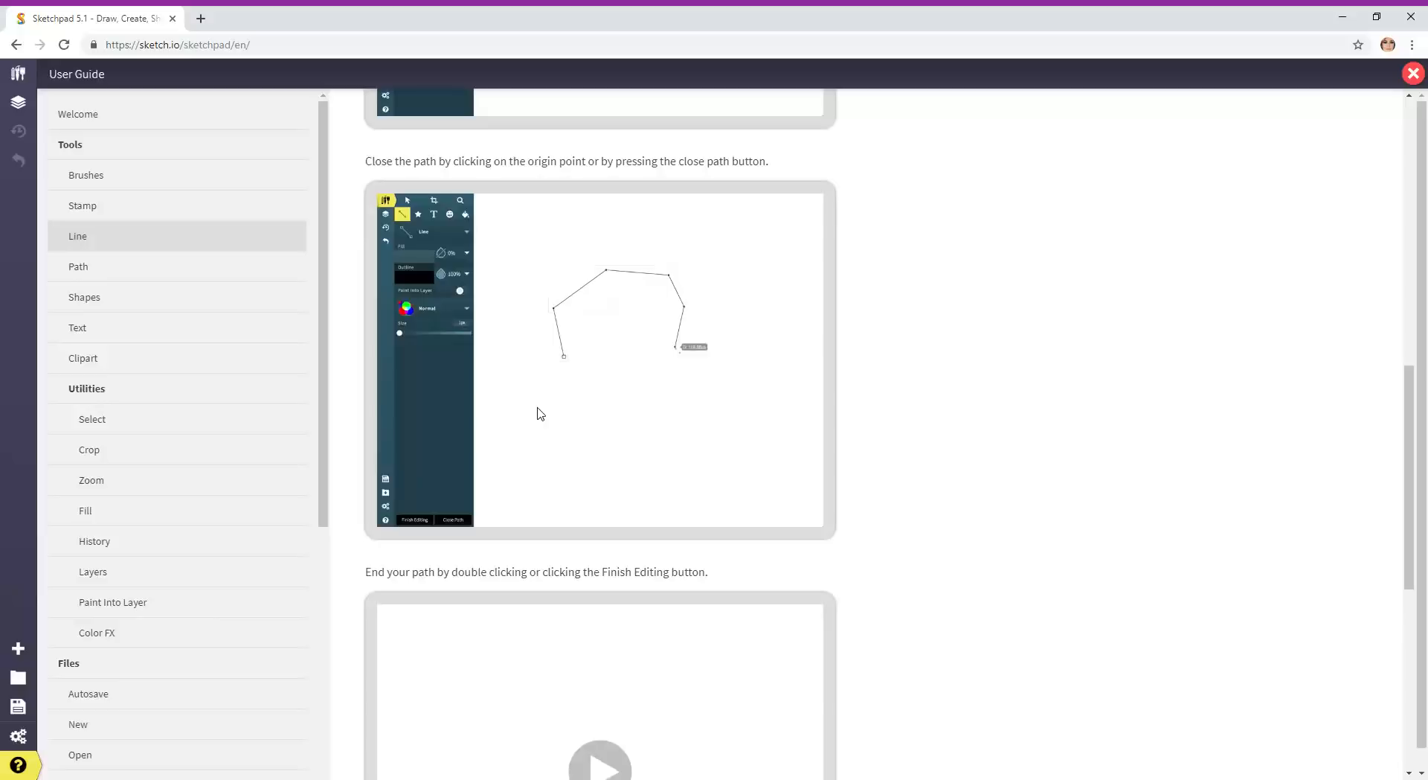
left_click(453, 519)
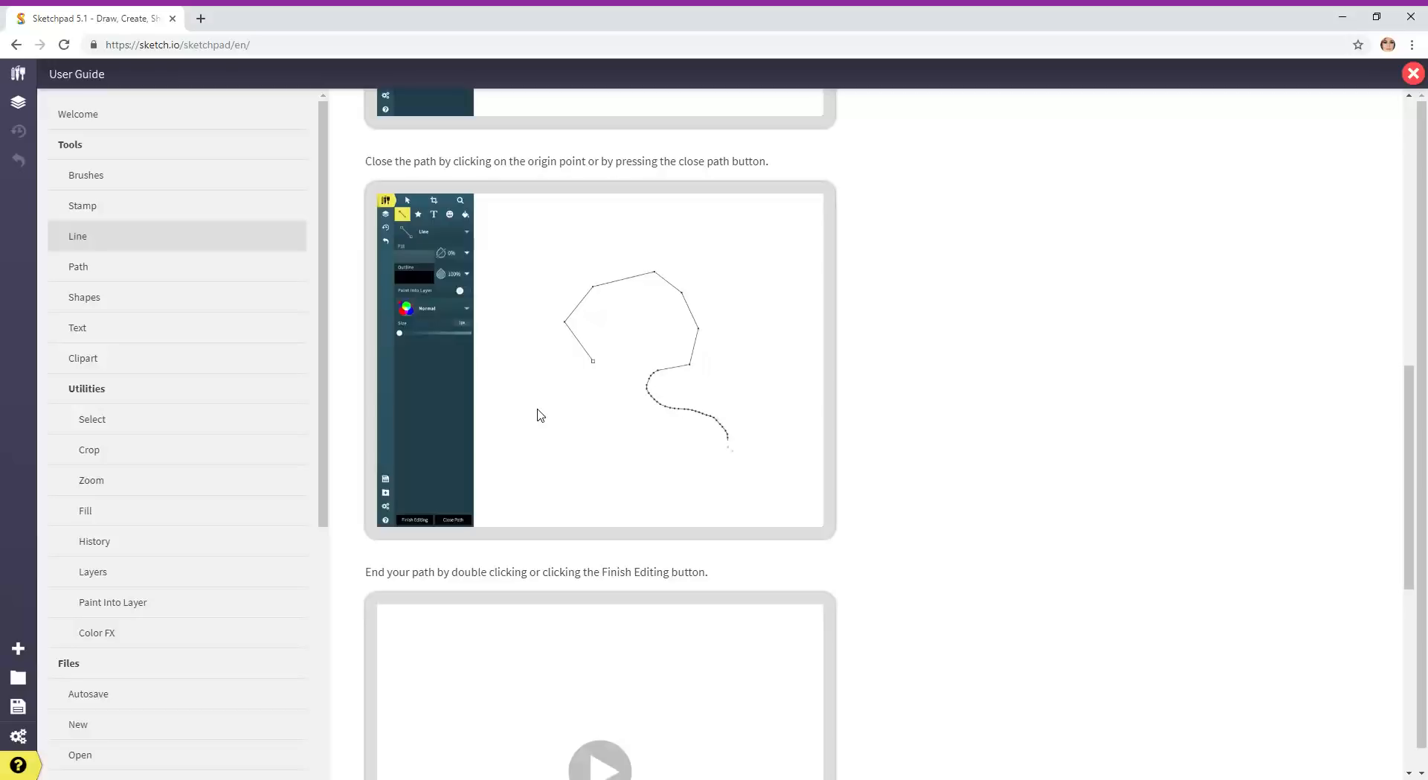
left_click(446, 520)
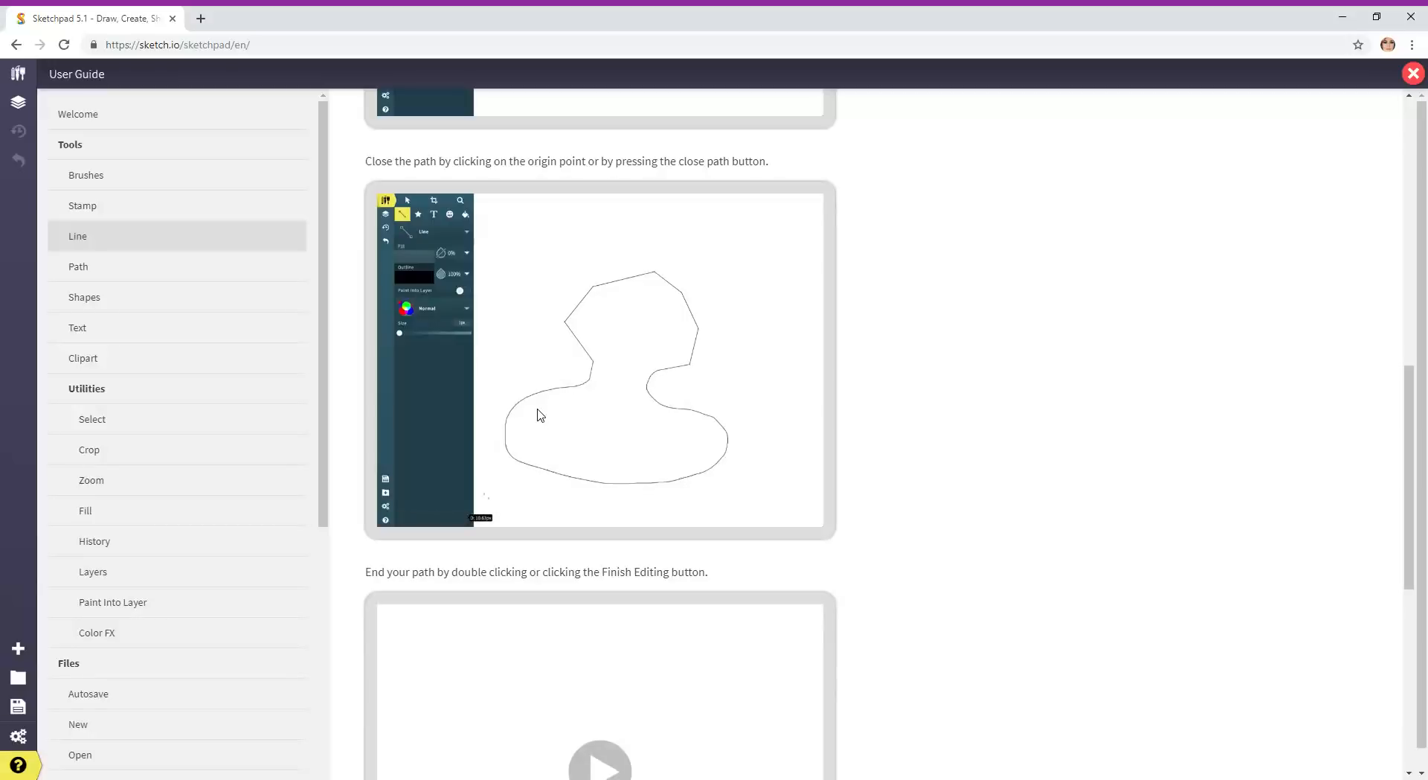
scroll("down", 3)
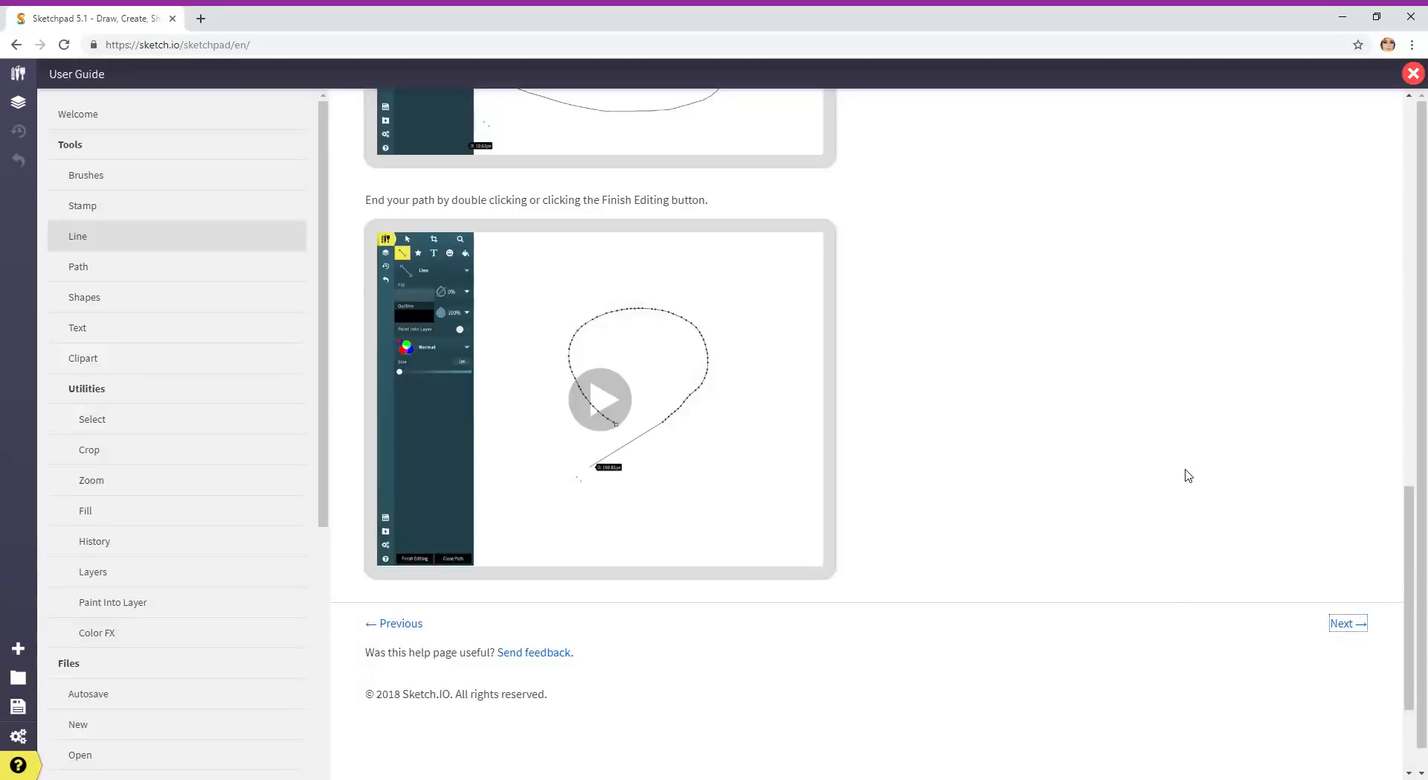
mouse_move(1348, 622)
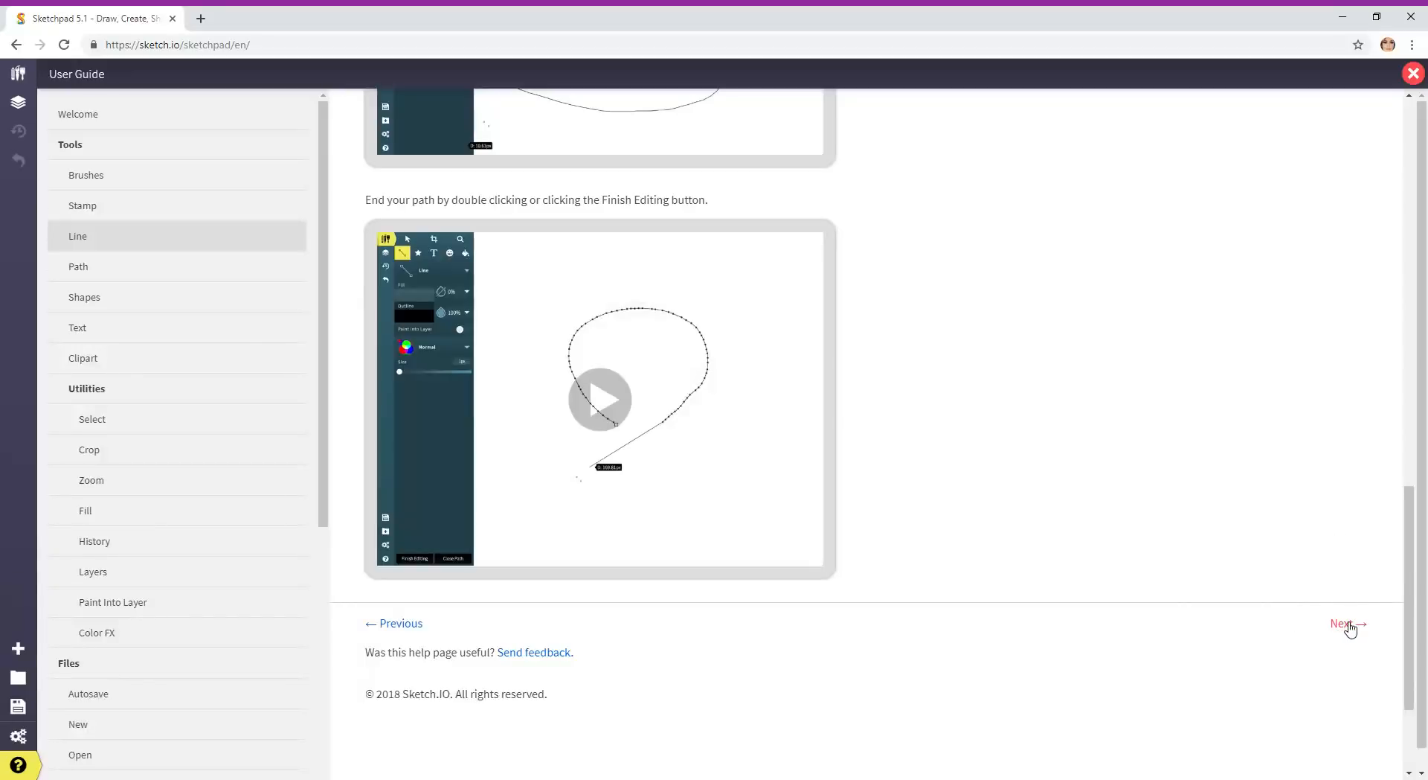
left_click(1343, 622)
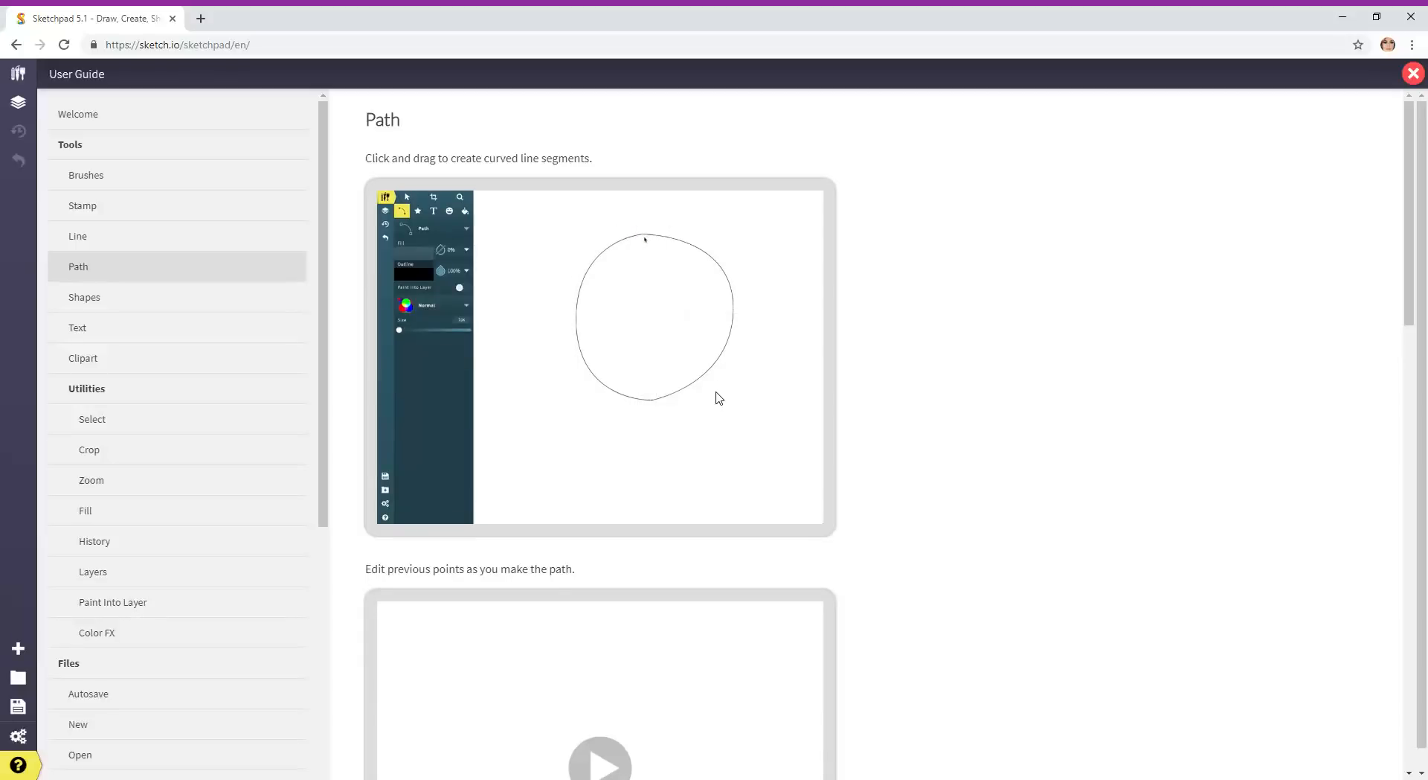
Scroll through the Path demos on curved segments, editing points and closing a path
scroll("down", 3)
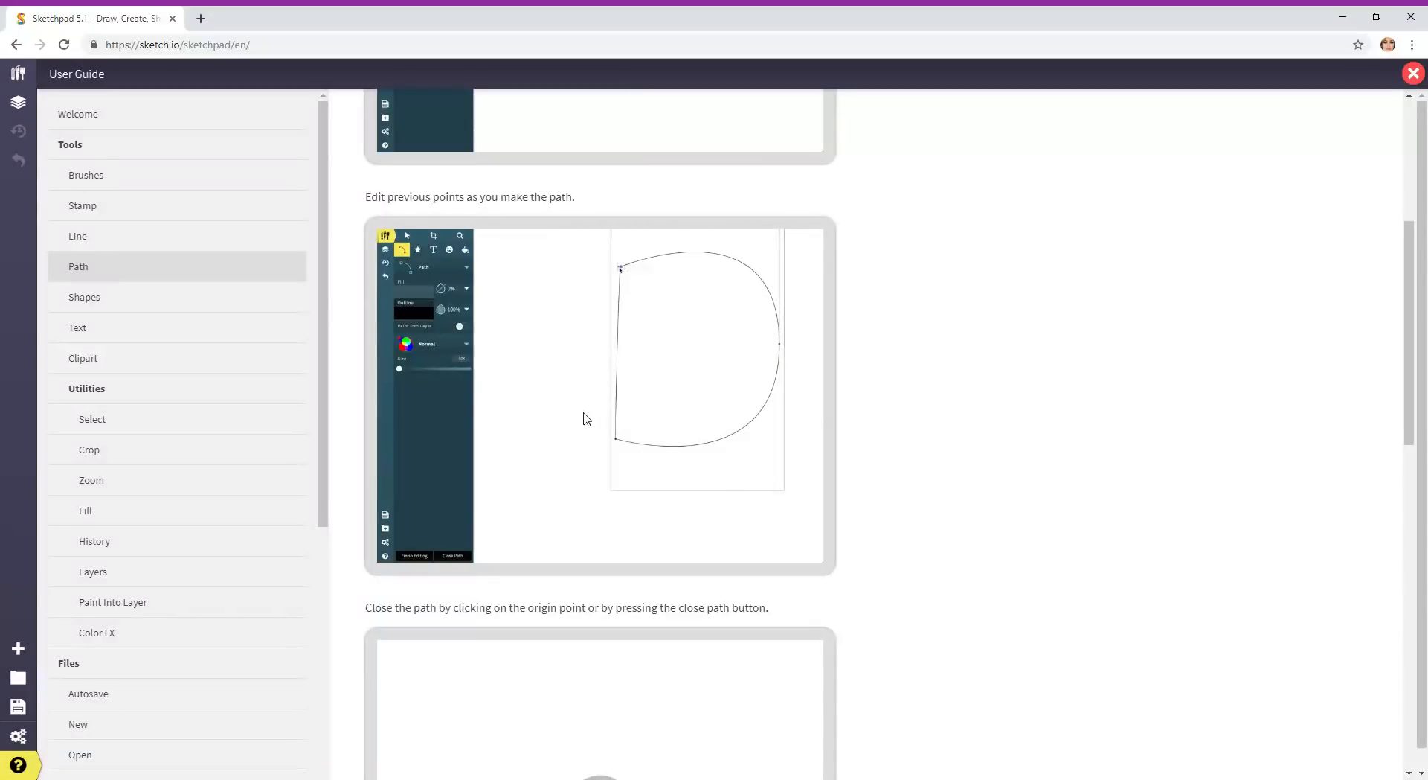
scroll("down", 3)
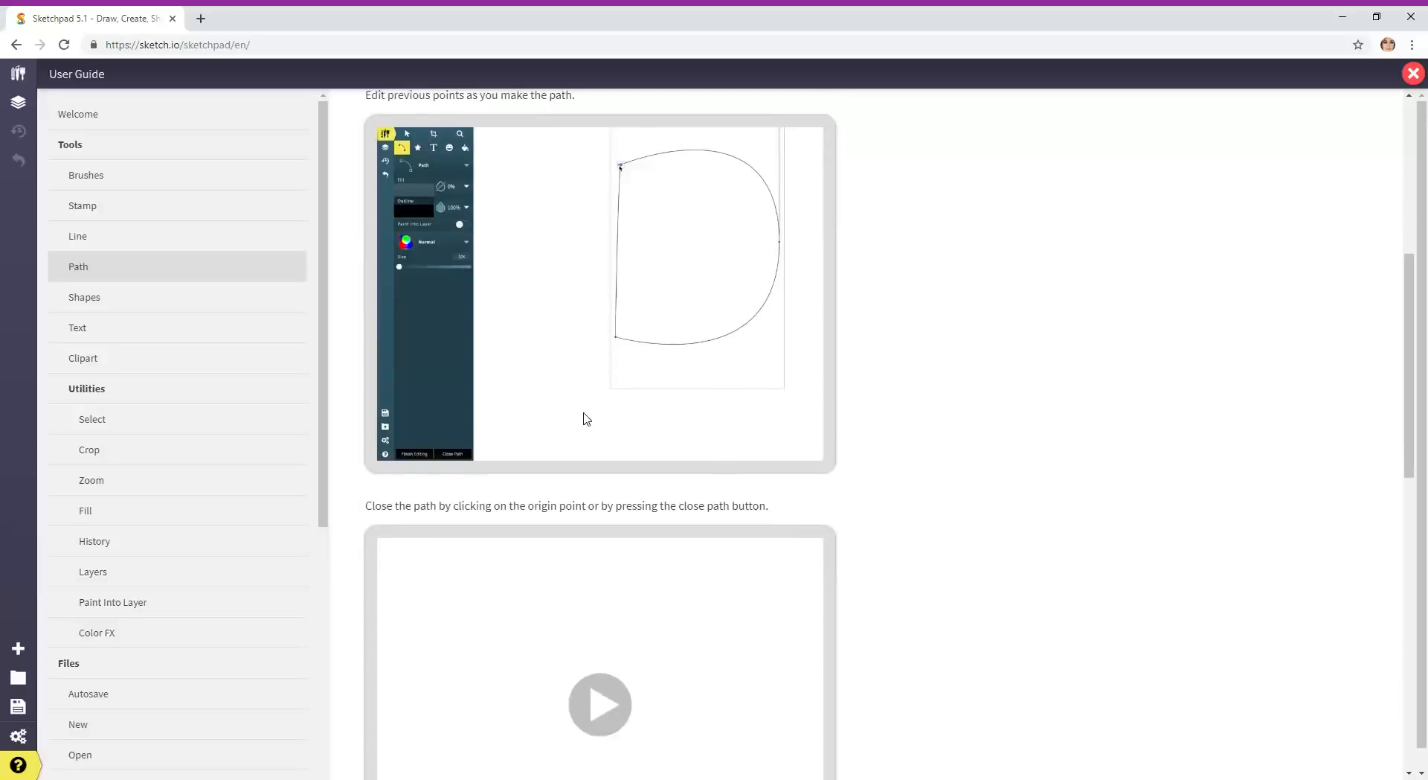
scroll("down", 3)
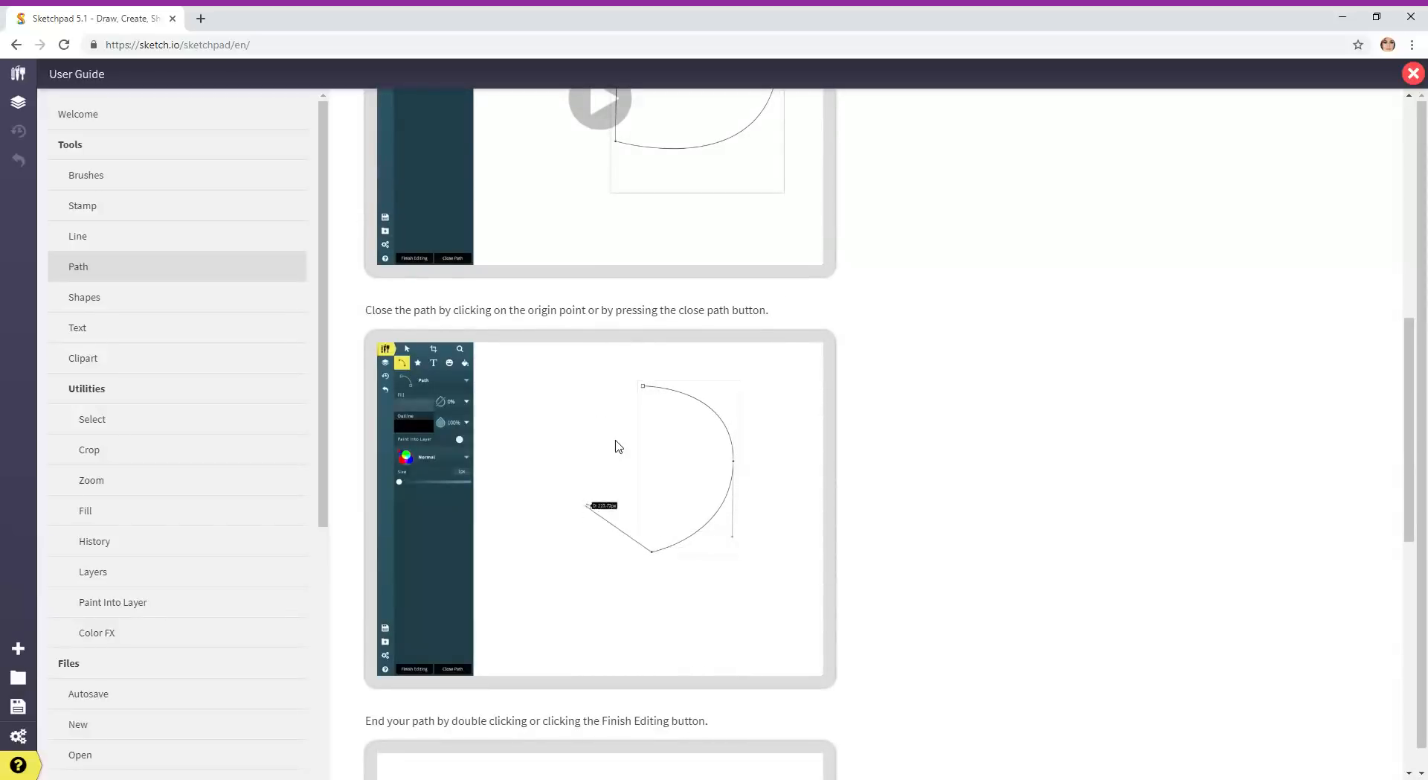
scroll("down", 3)
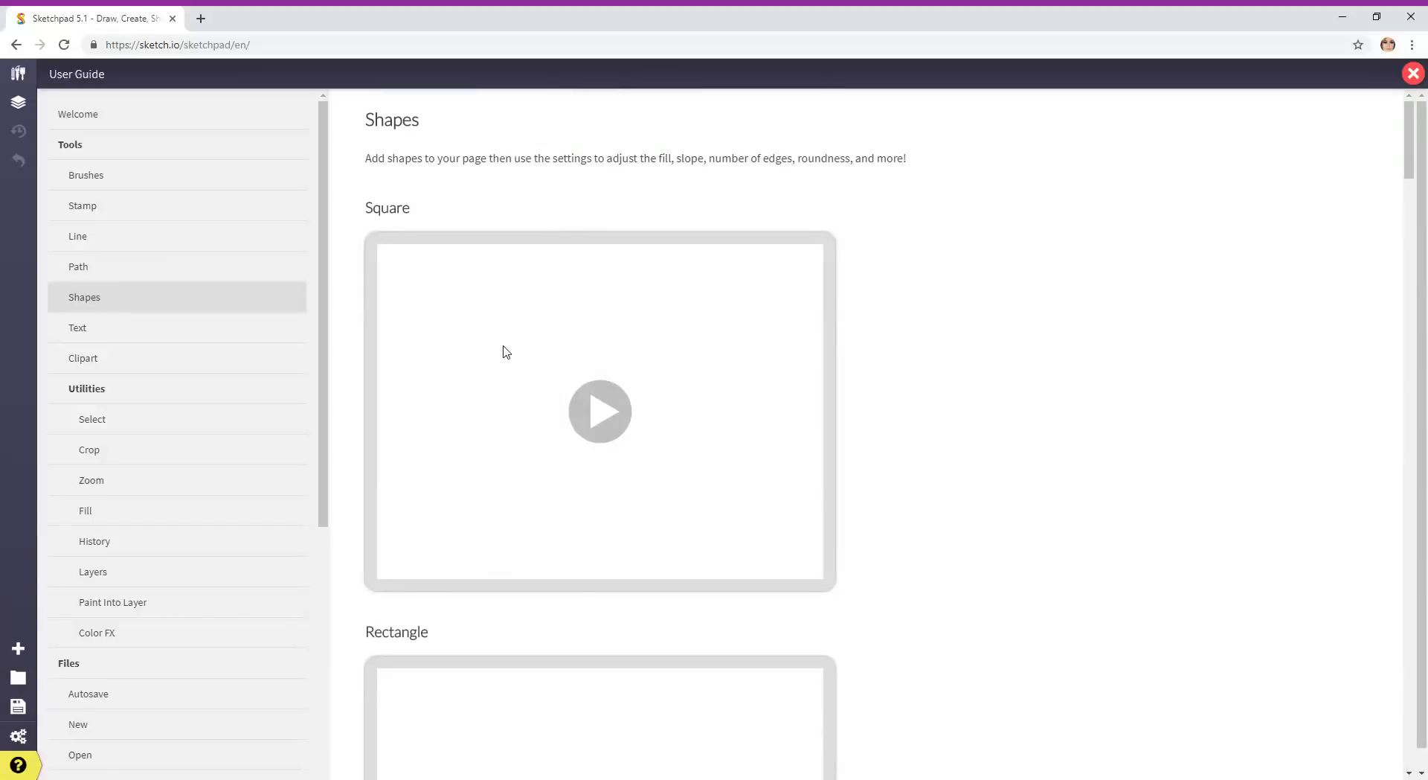
Play the Square demo and scroll down to the Rectangle demo
left_click(600, 410)
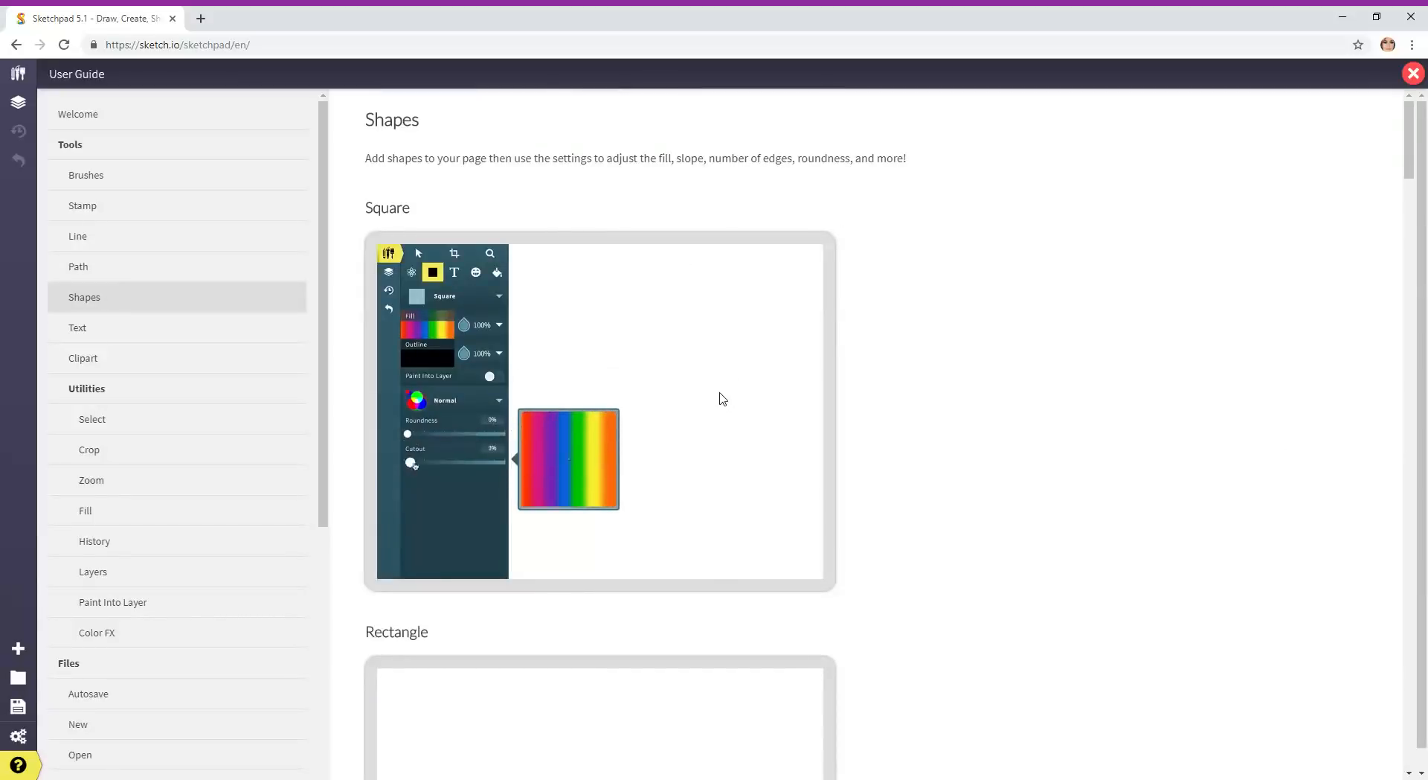
scroll("down", 3)
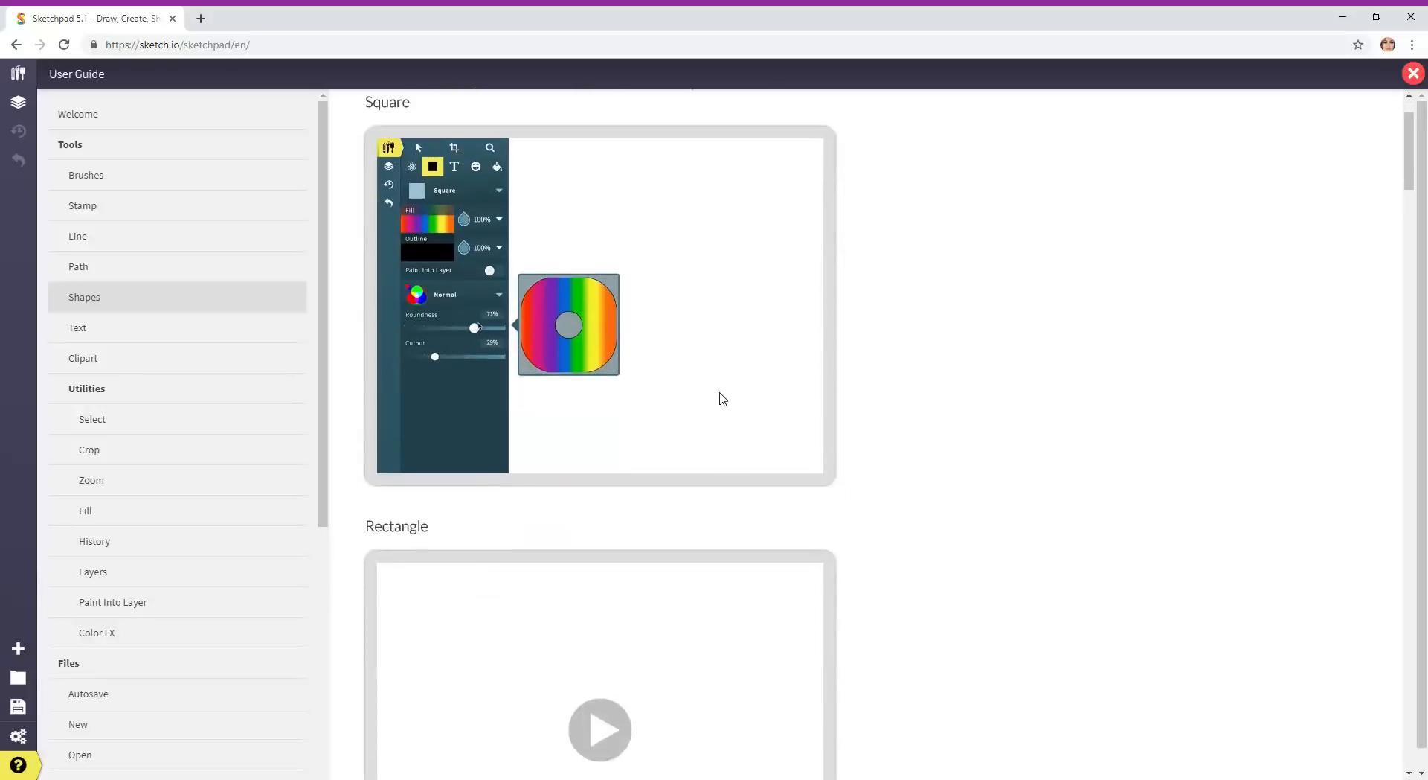
scroll("down", 3)
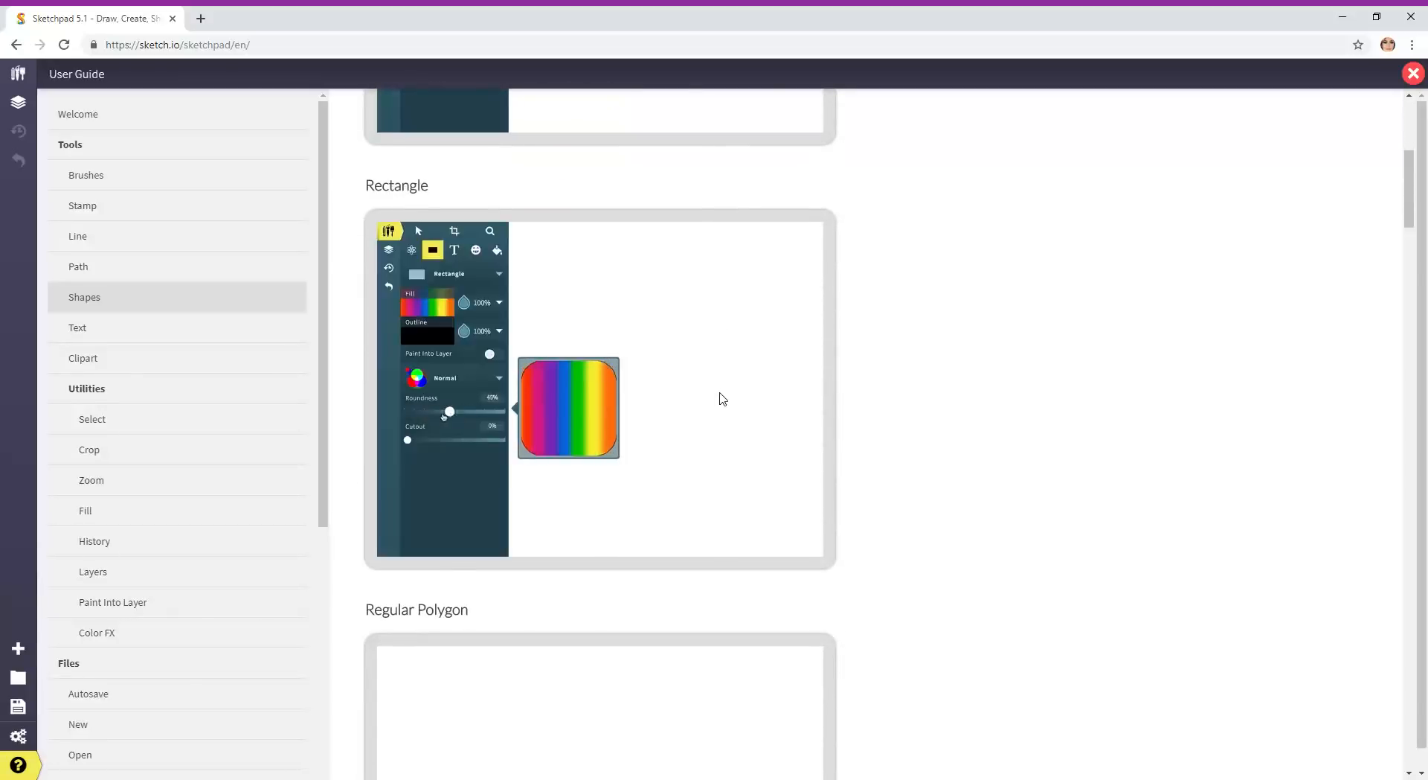
left_click_drag(449, 411, 409, 411)
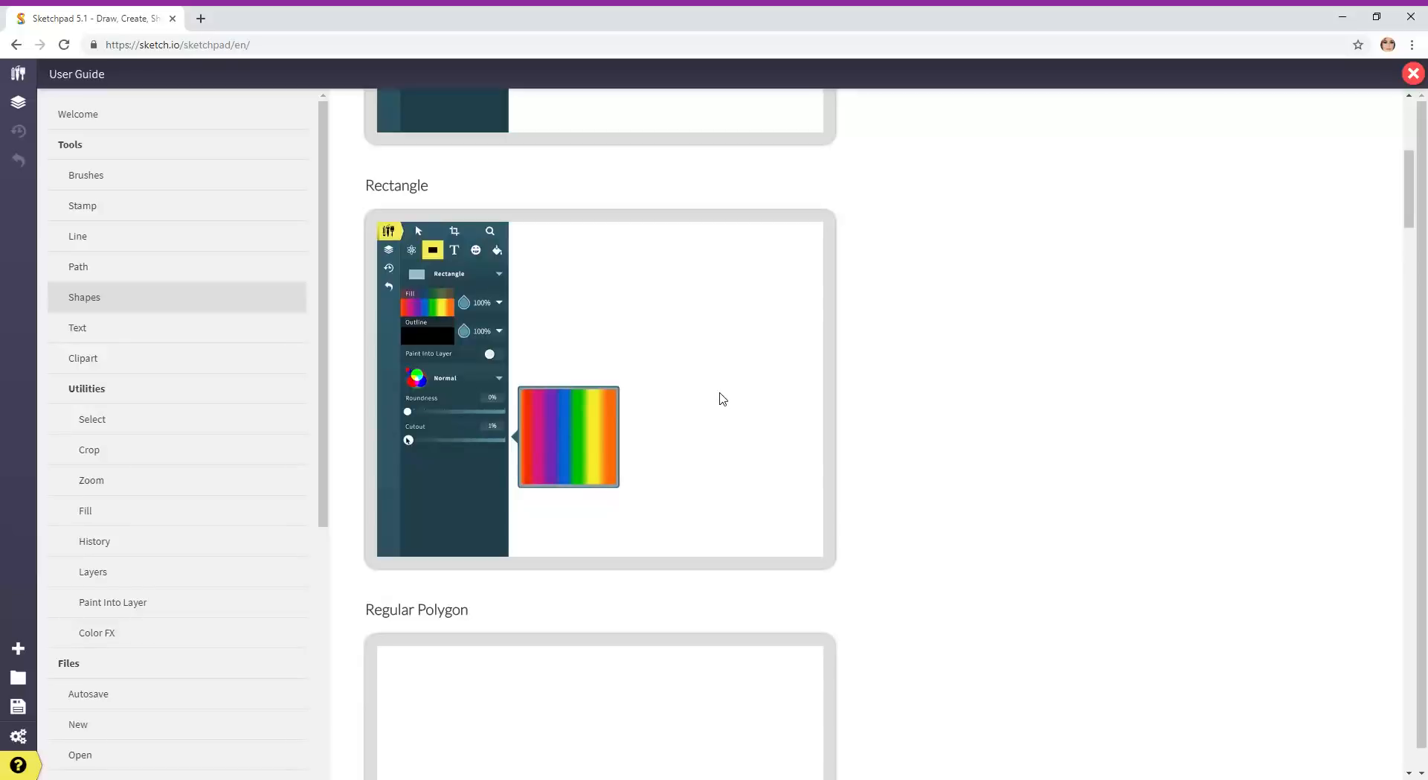
mouse_move(722, 393)
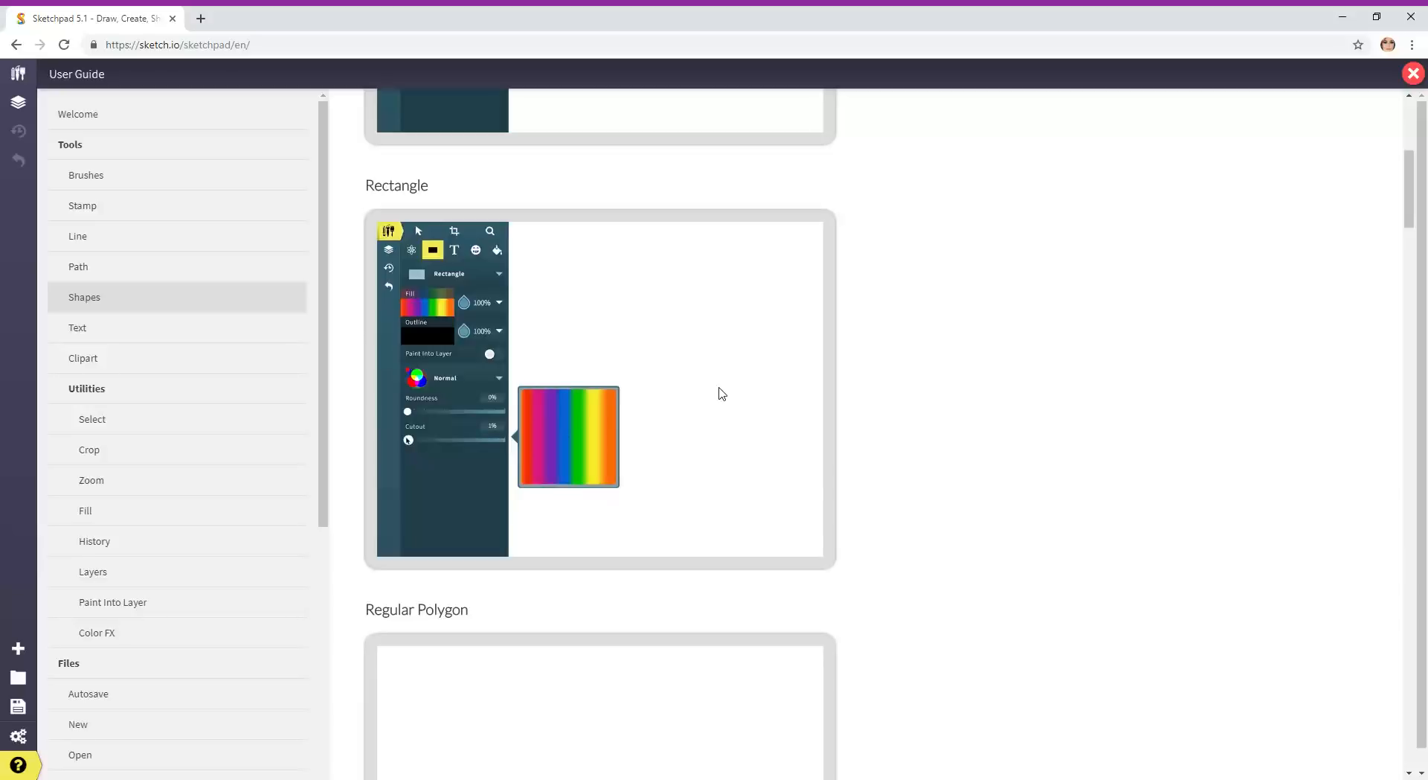
mouse_move(721, 389)
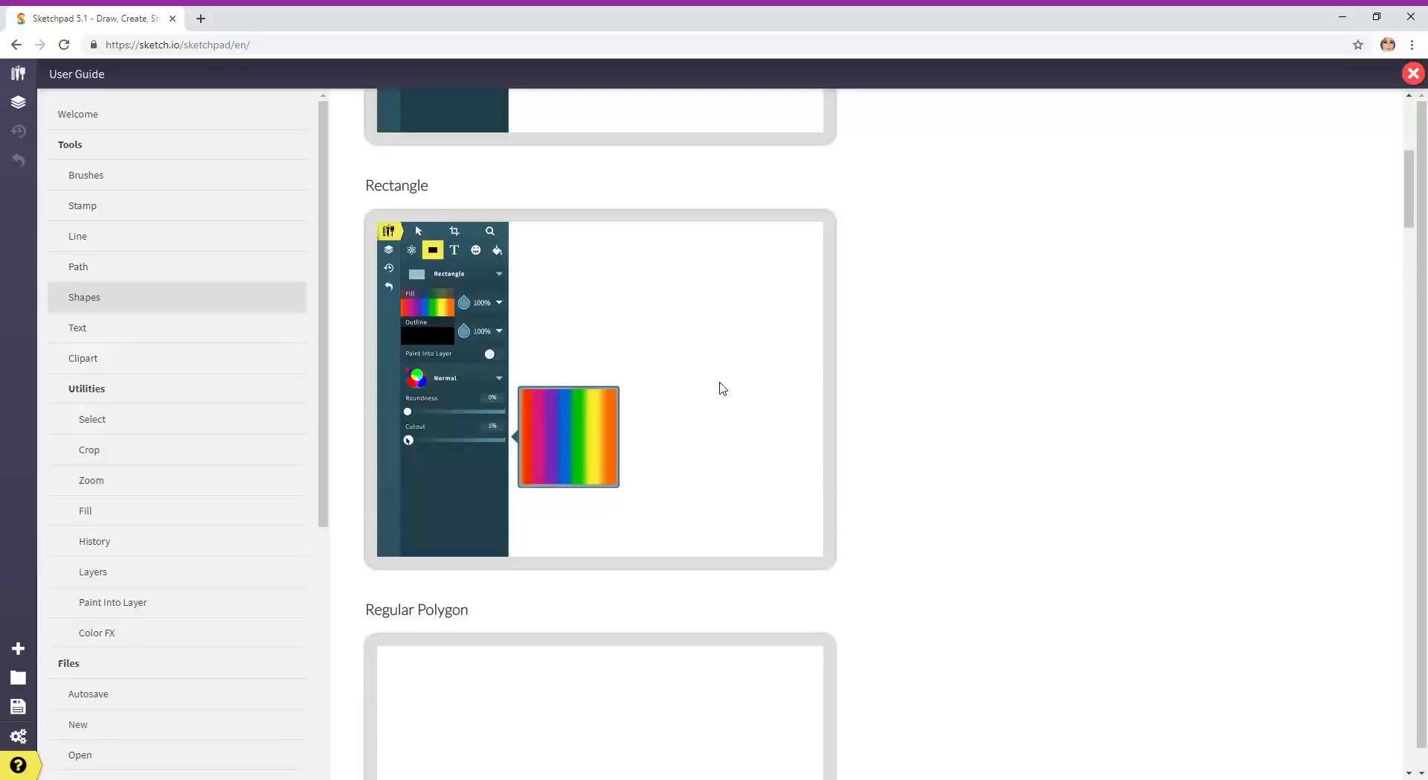
mouse_move(746, 387)
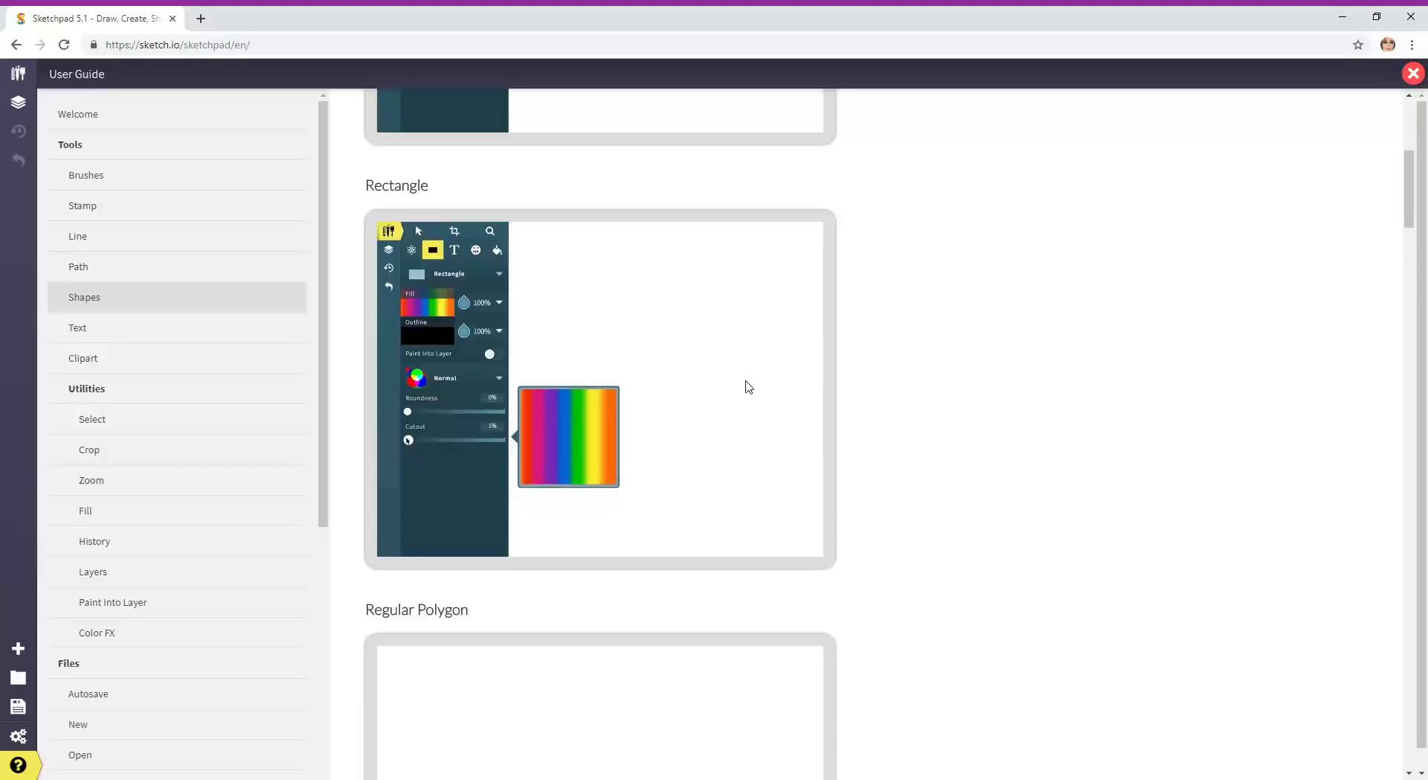